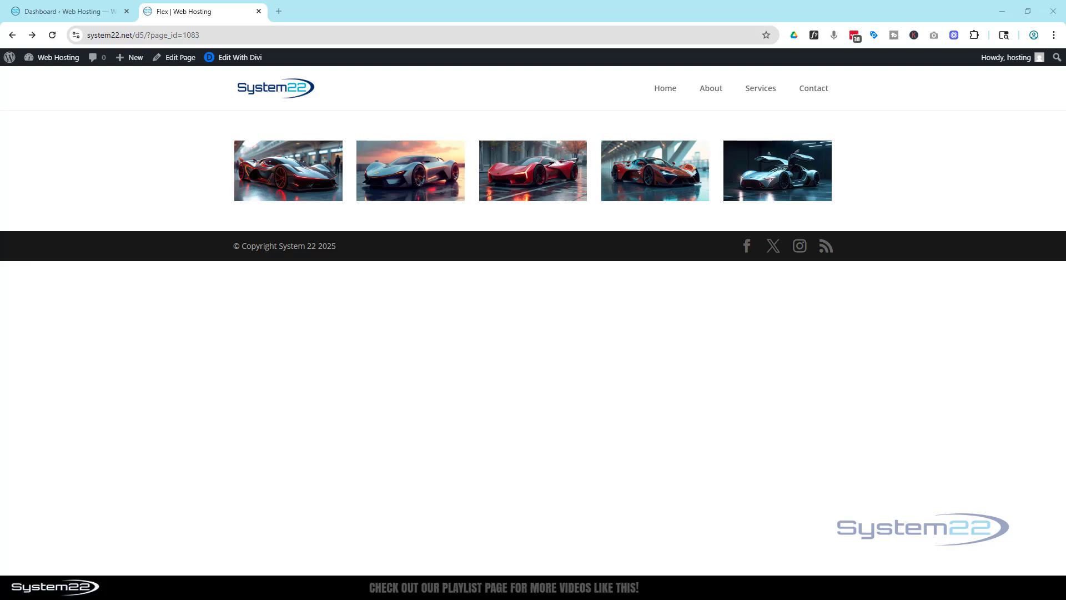
mouse_move(741, 146)
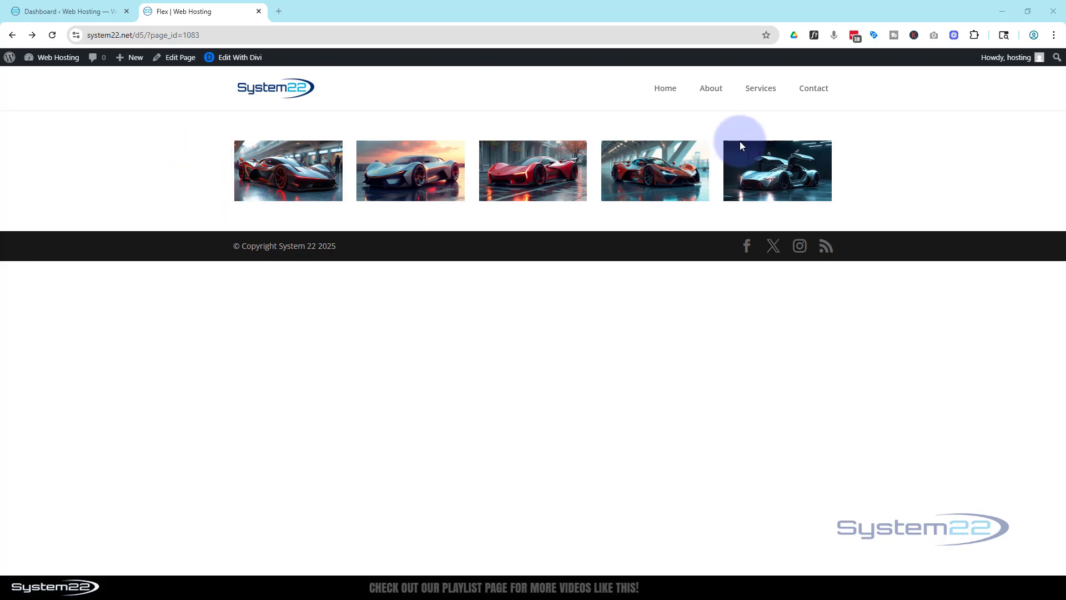
mouse_move(909, 156)
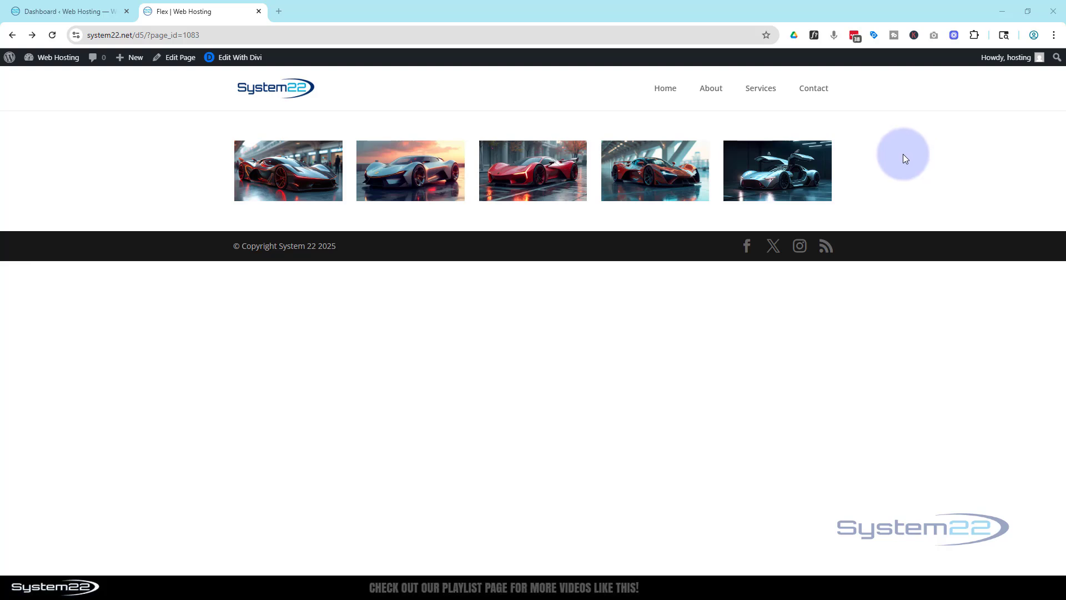
mouse_move(909, 150)
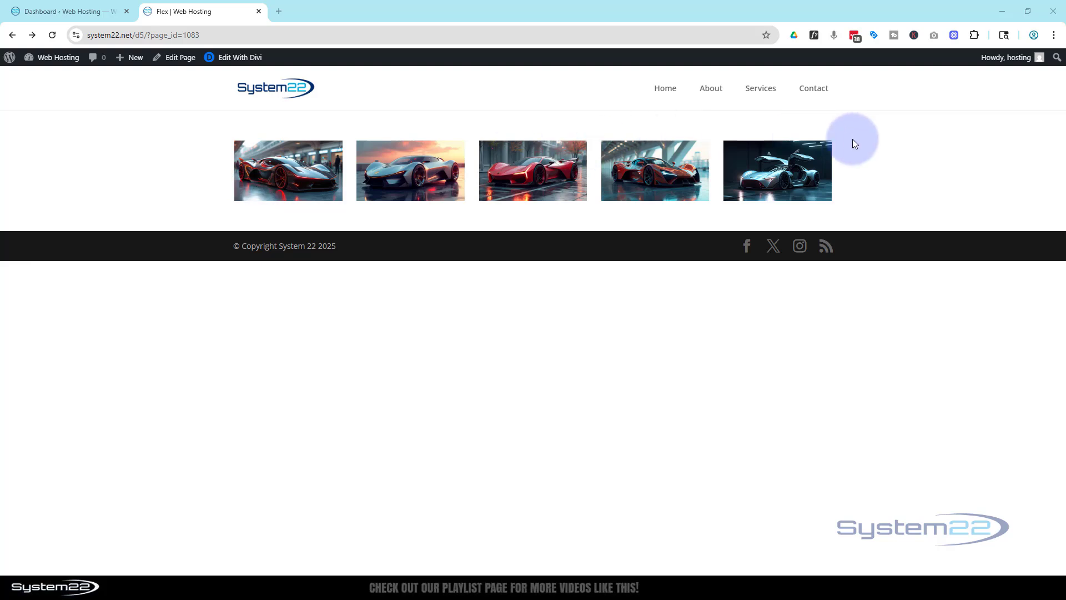
mouse_move(856, 141)
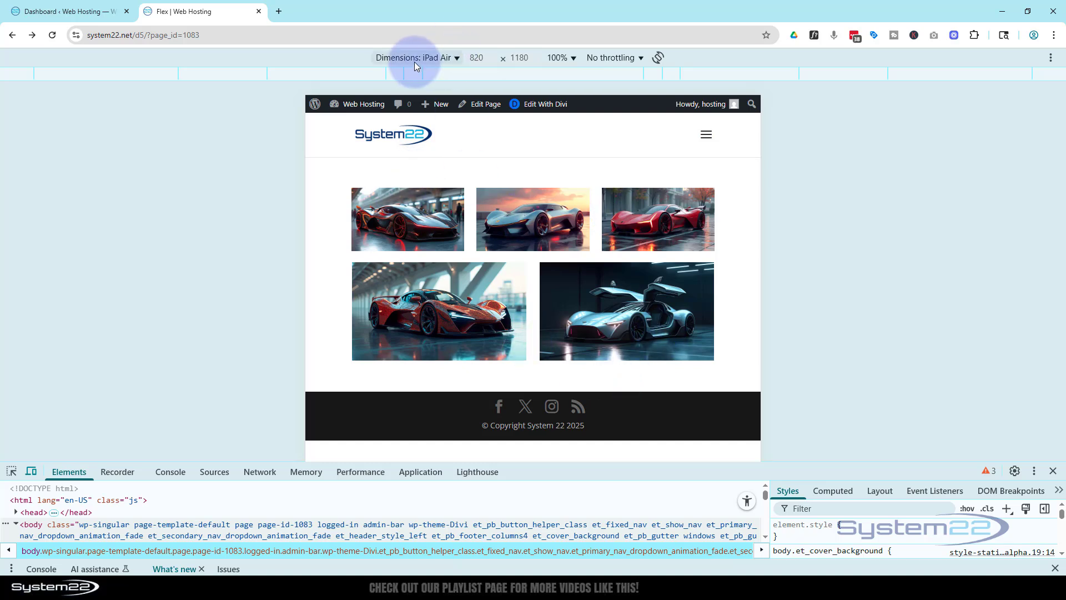
Step: Choose iPad Air in the DevTools device list to preview the tablet layout
click(443, 57)
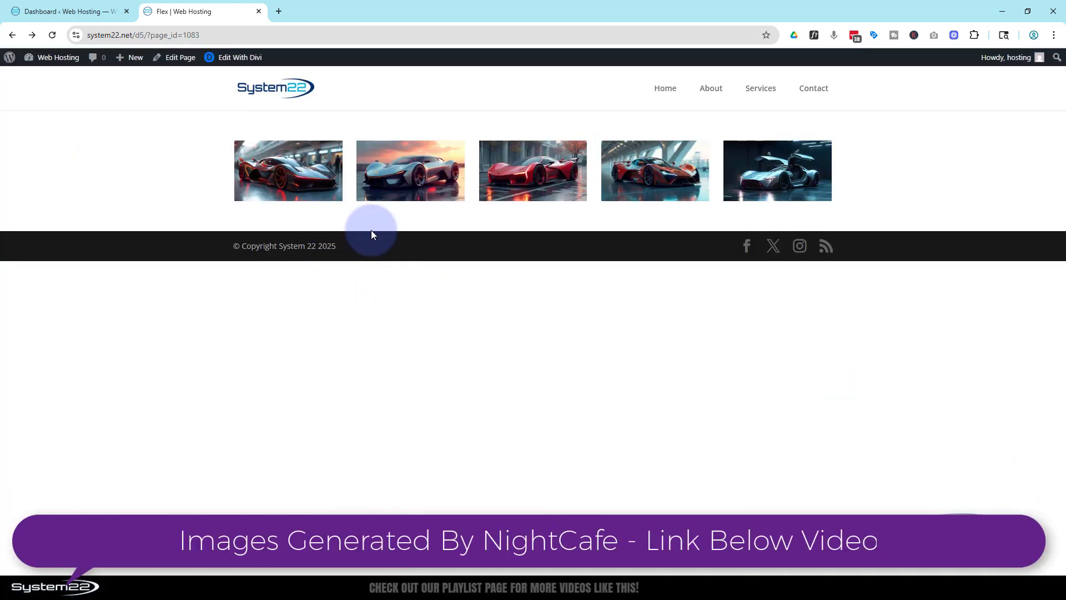
mouse_move(655, 171)
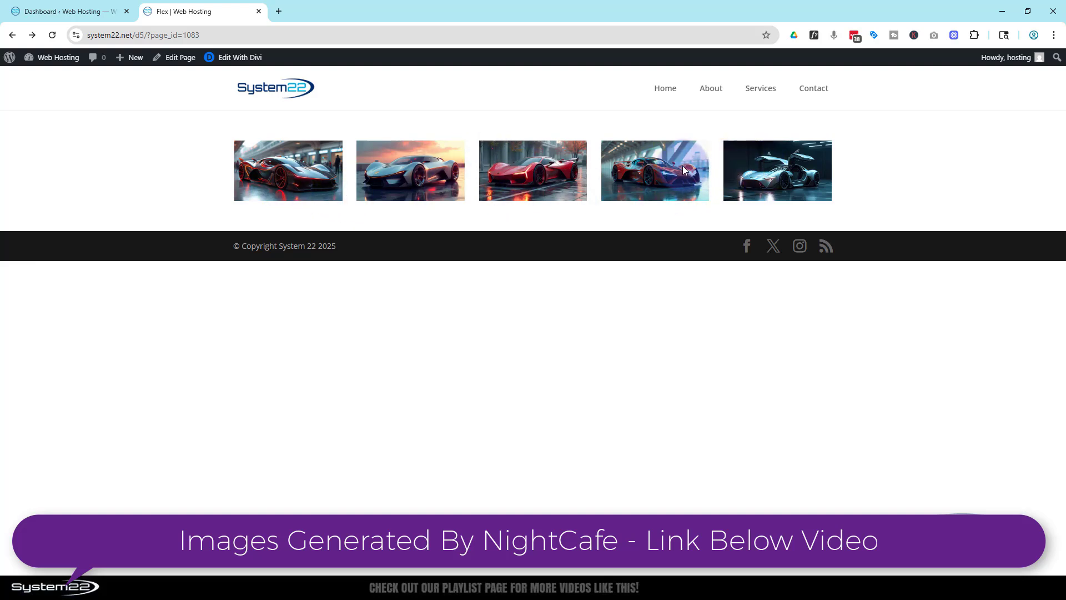
mouse_move(772, 159)
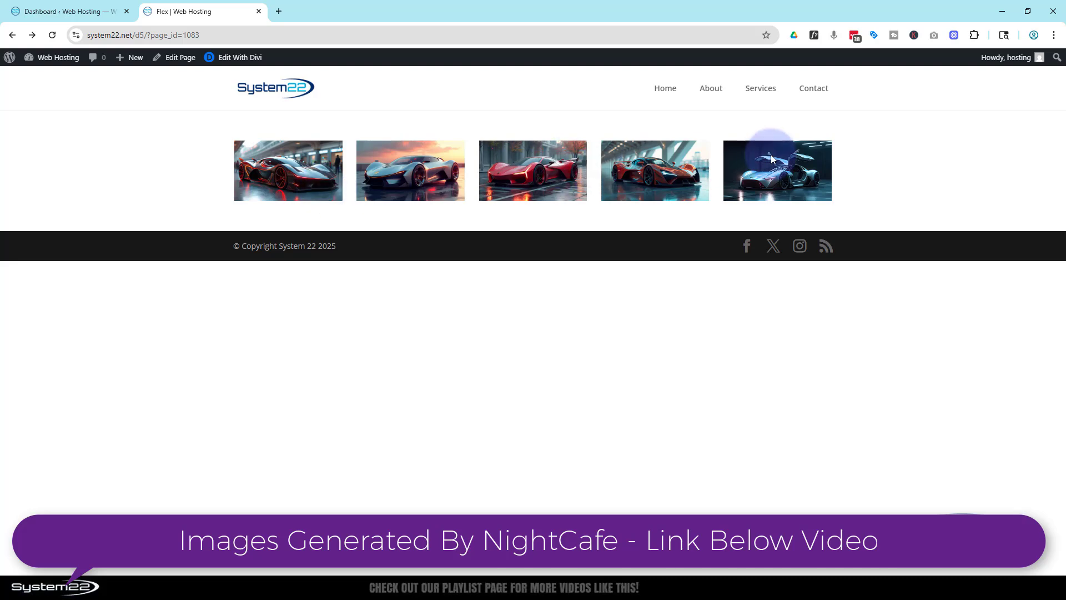
mouse_move(446, 188)
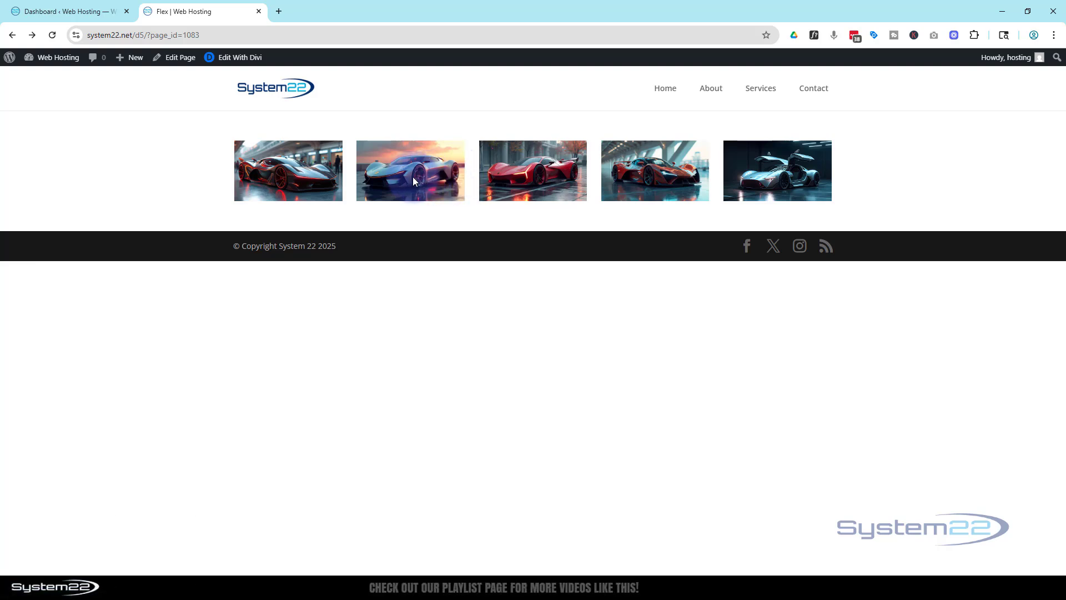
Step: Add a new section with an Image module and delete the old five-car gallery section
click(240, 57)
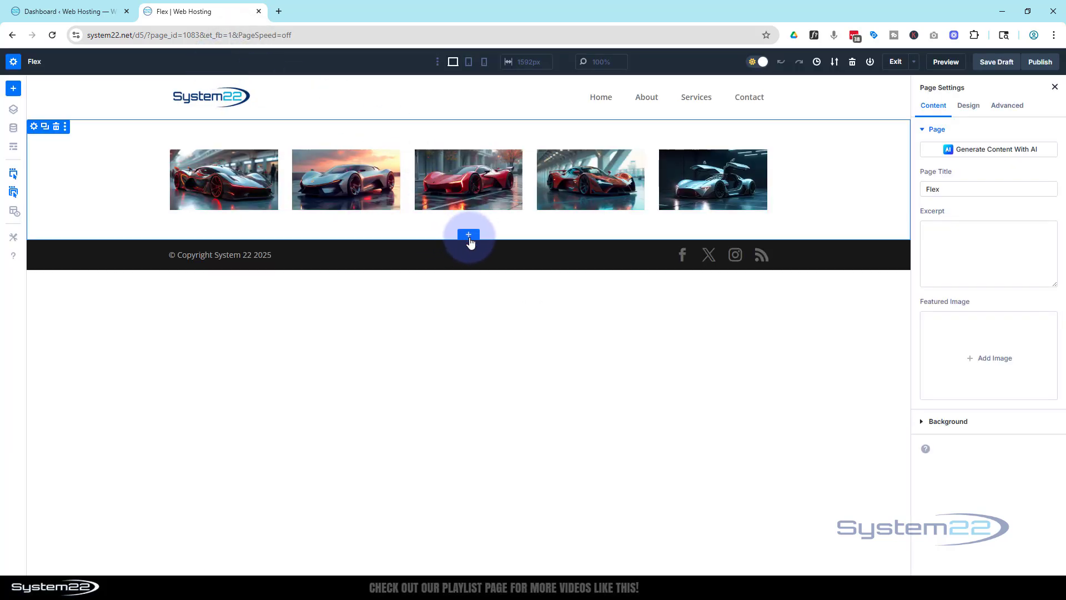
click(468, 234)
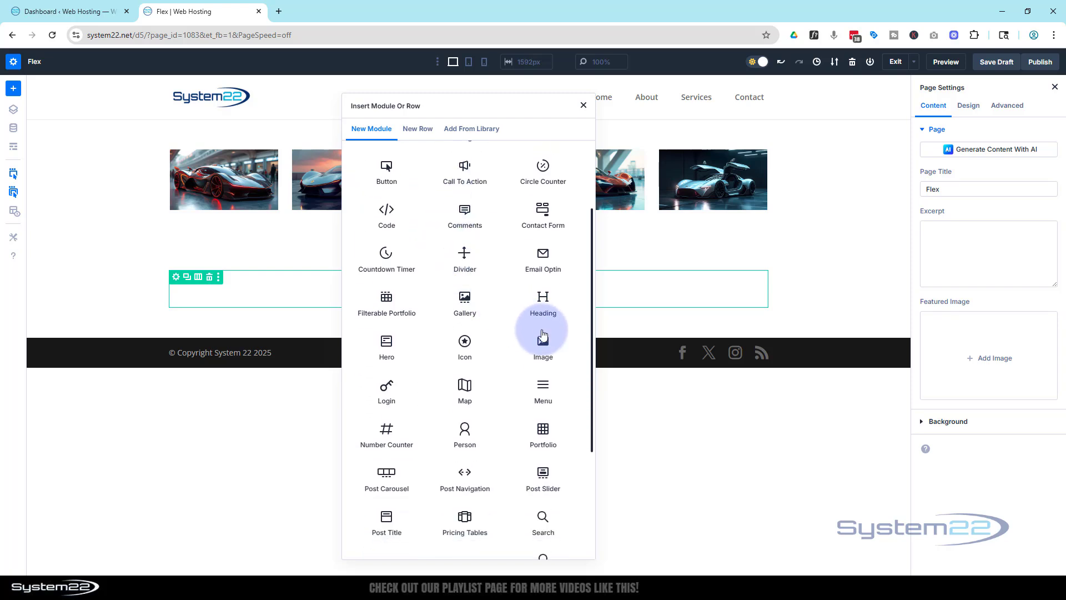
click(543, 346)
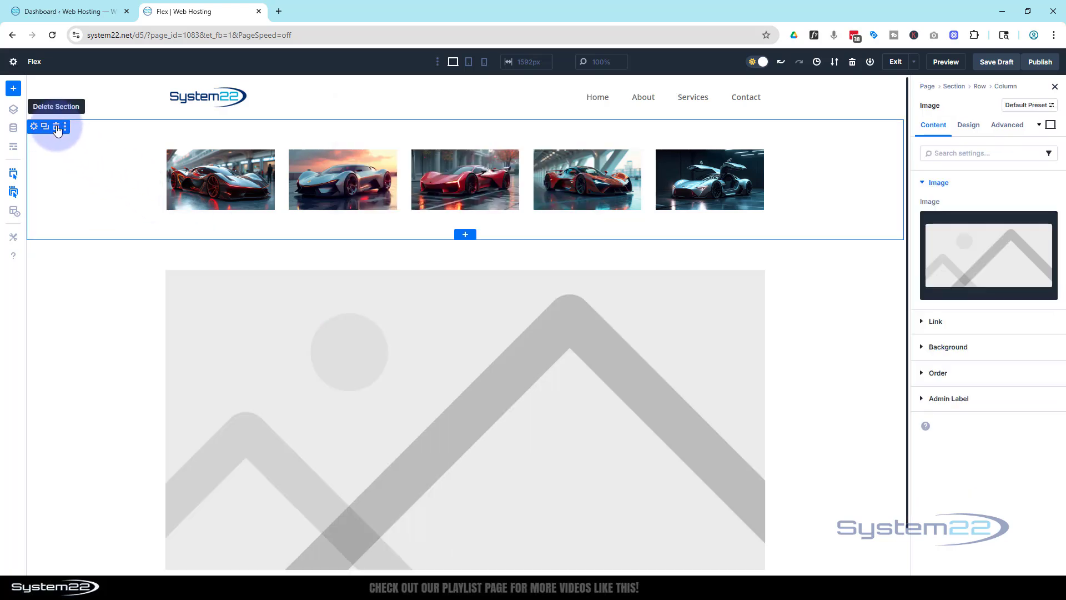
click(56, 127)
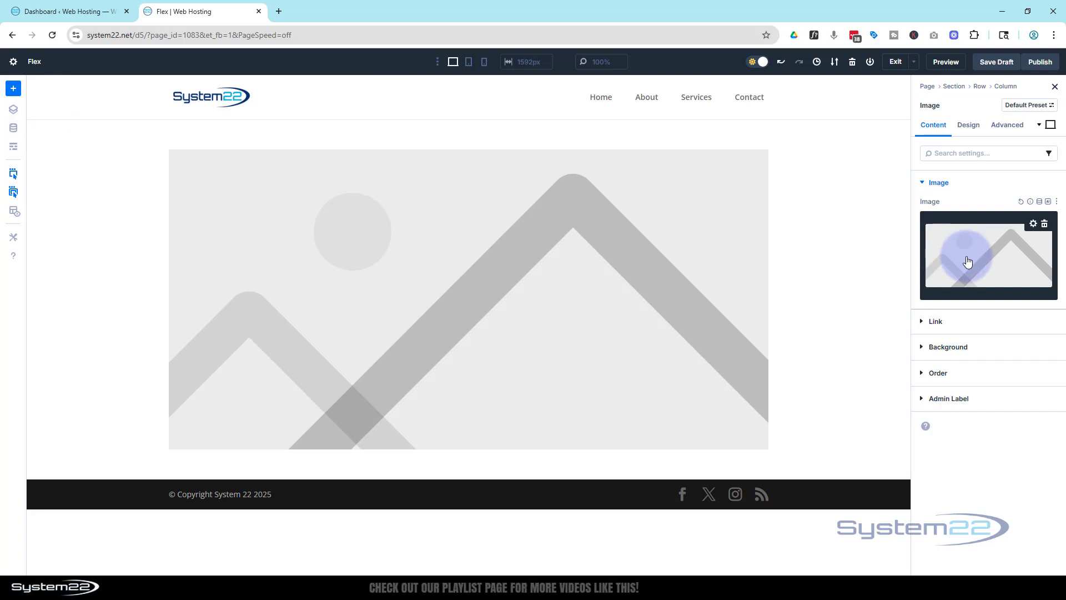
Step: Fill the Image module with the red-and-black supercar from the Media Library
click(987, 256)
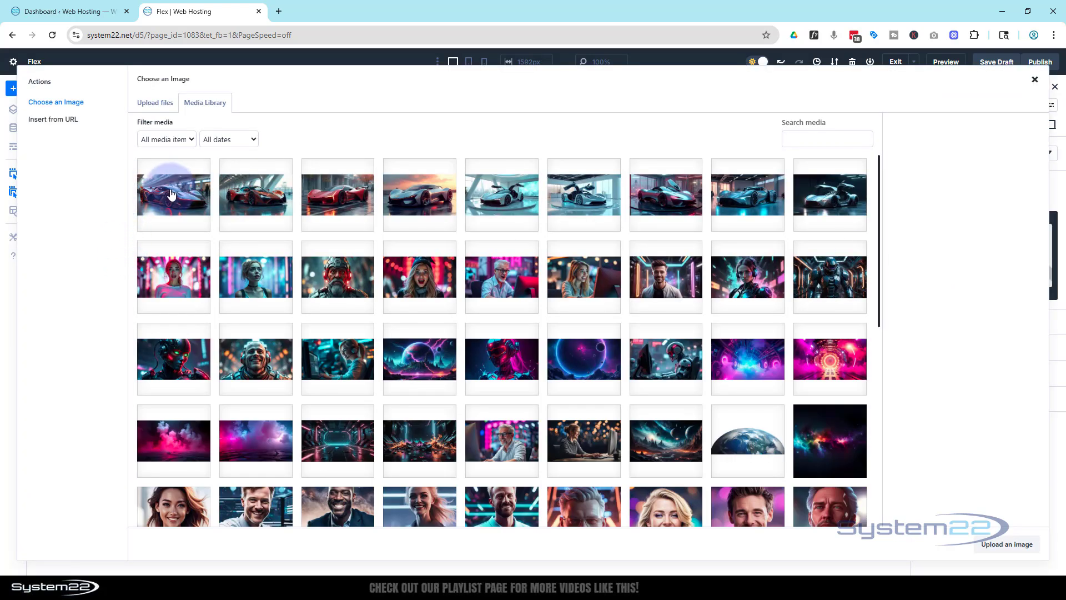
click(173, 195)
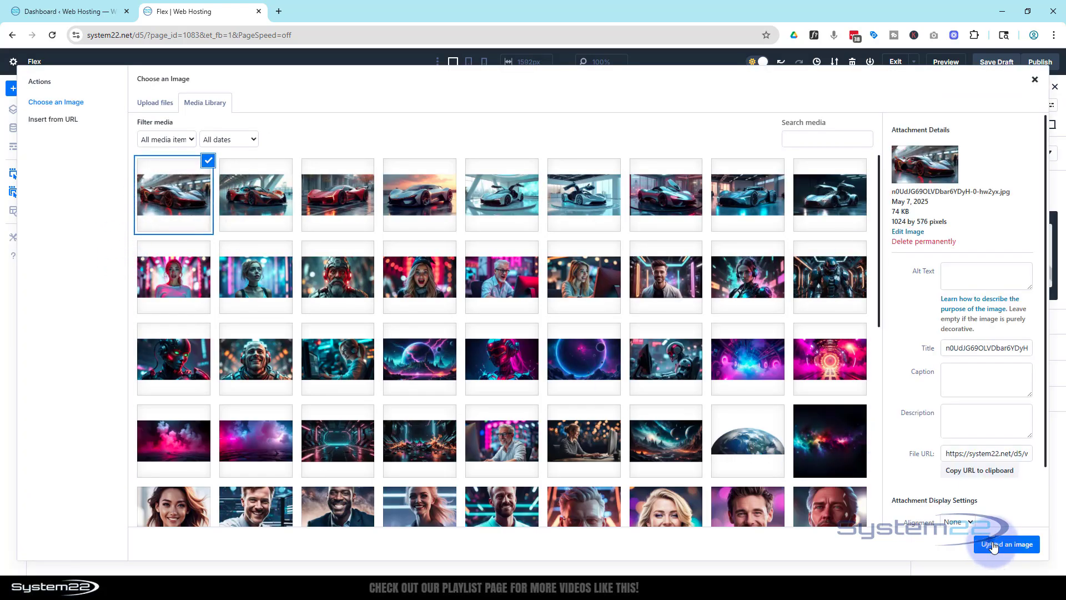
click(1006, 544)
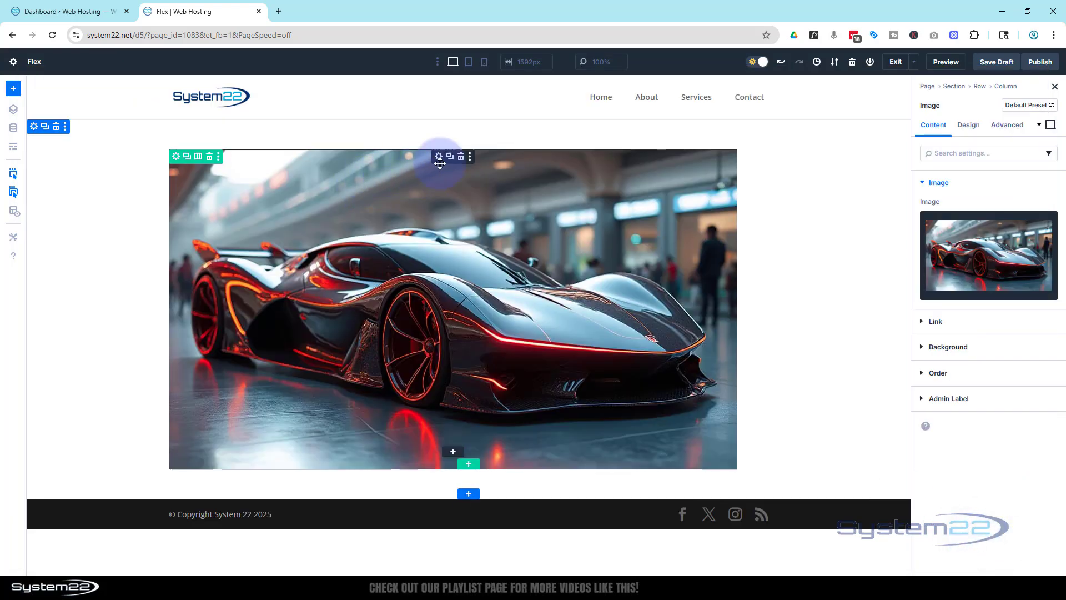
mouse_move(449, 157)
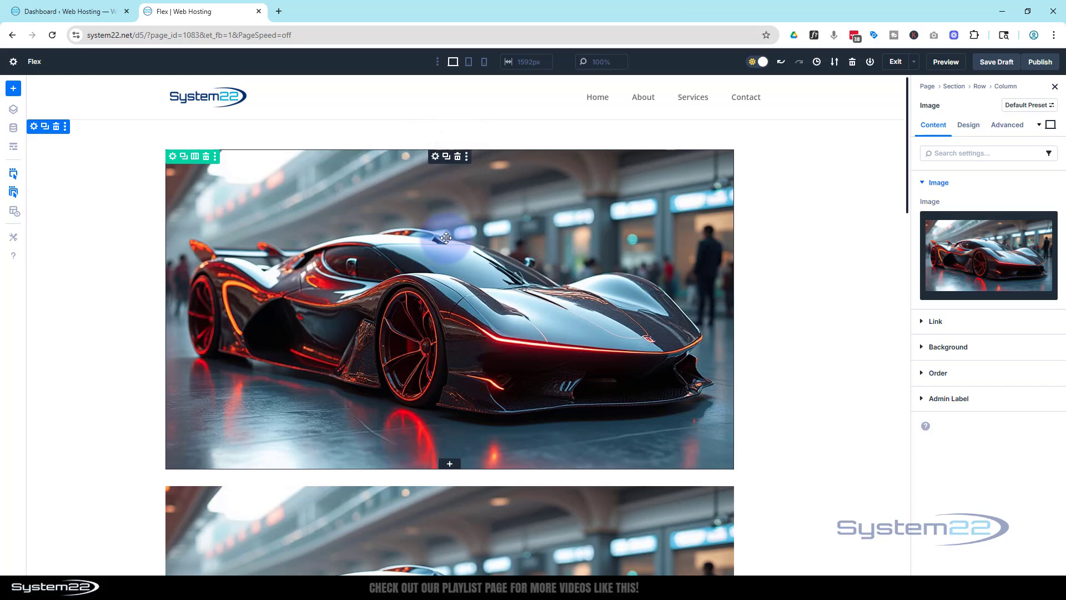
Step: Swap two duplicated modules to the red wet-street car and the silver sunset car
scroll(down, 3)
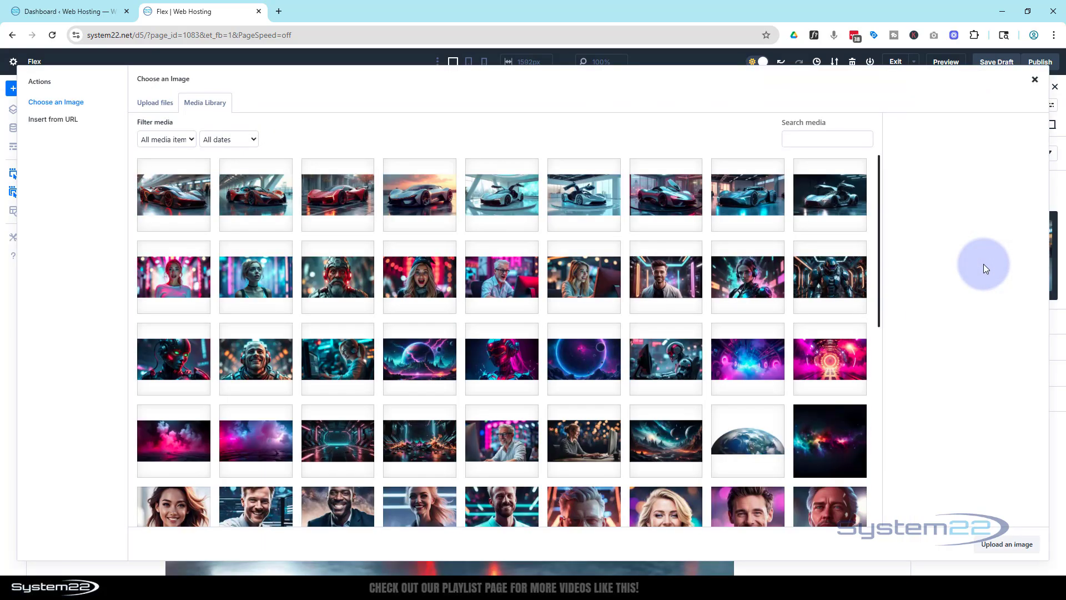
click(338, 194)
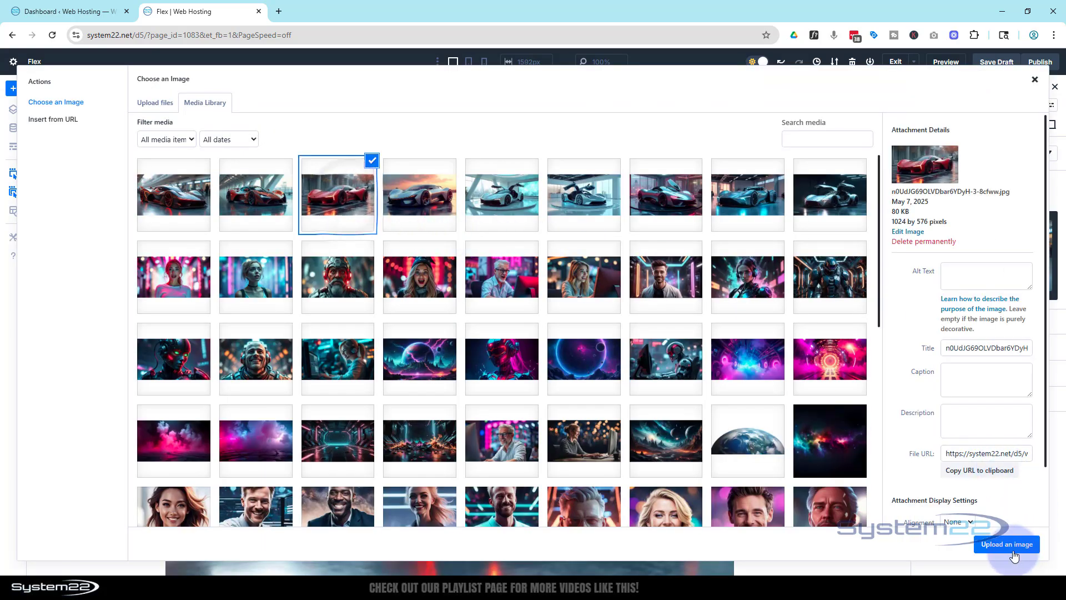
click(1007, 544)
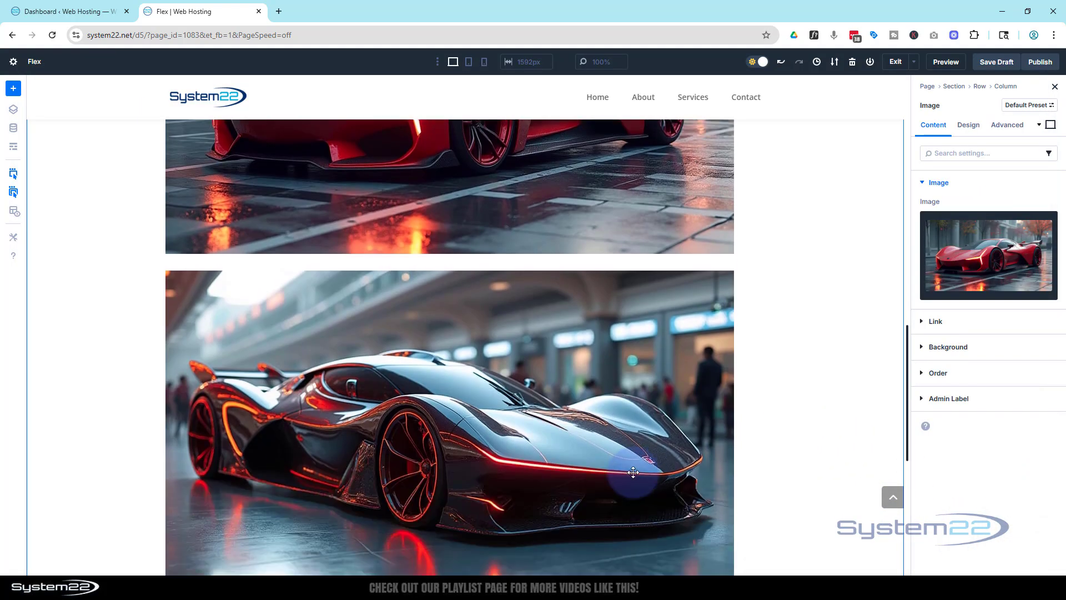
click(988, 255)
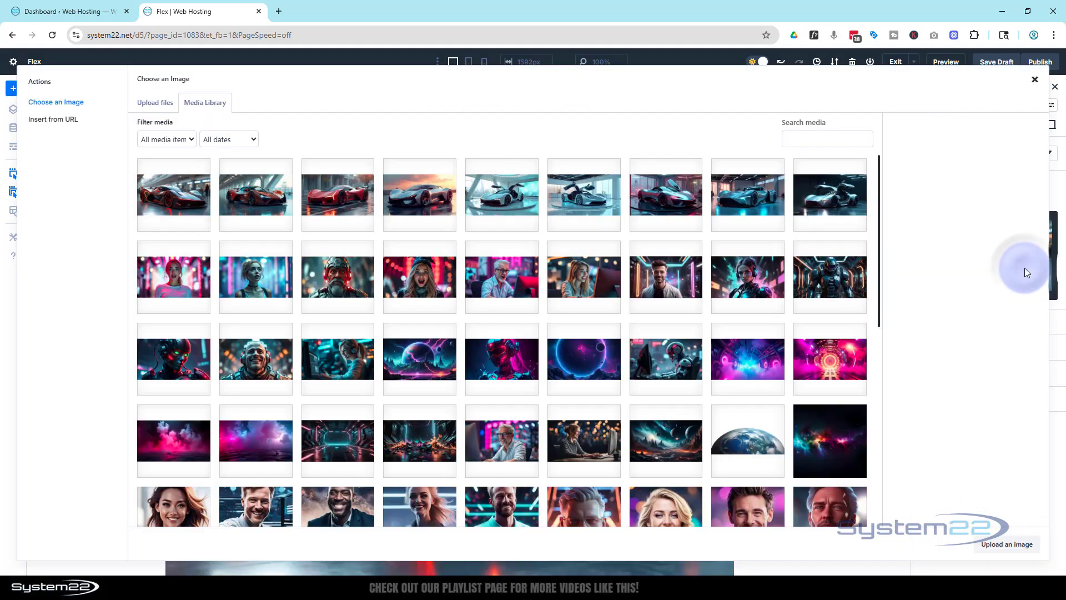
click(419, 194)
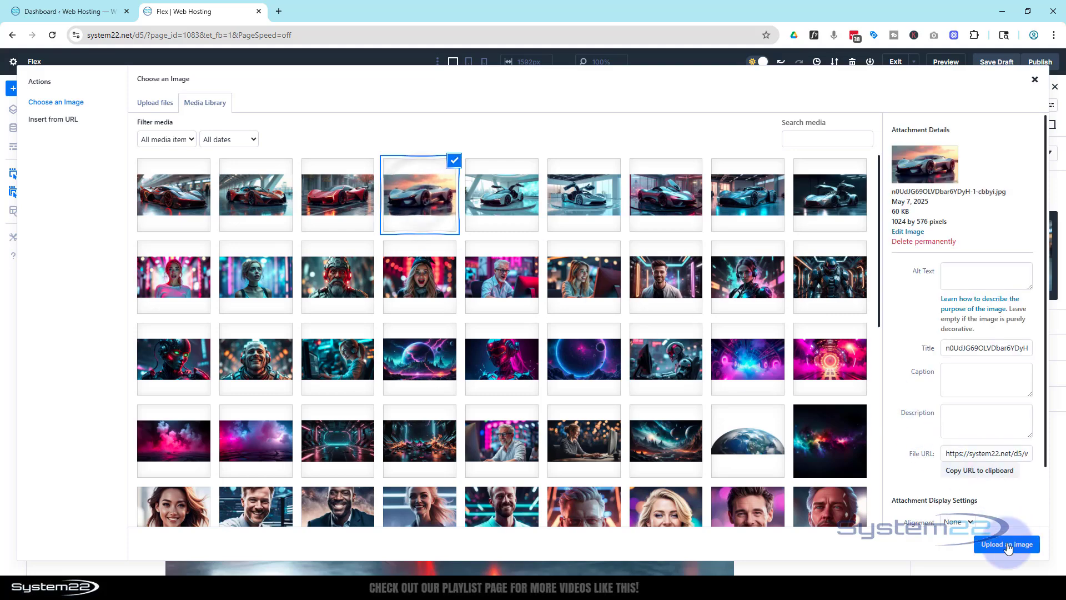
click(1007, 544)
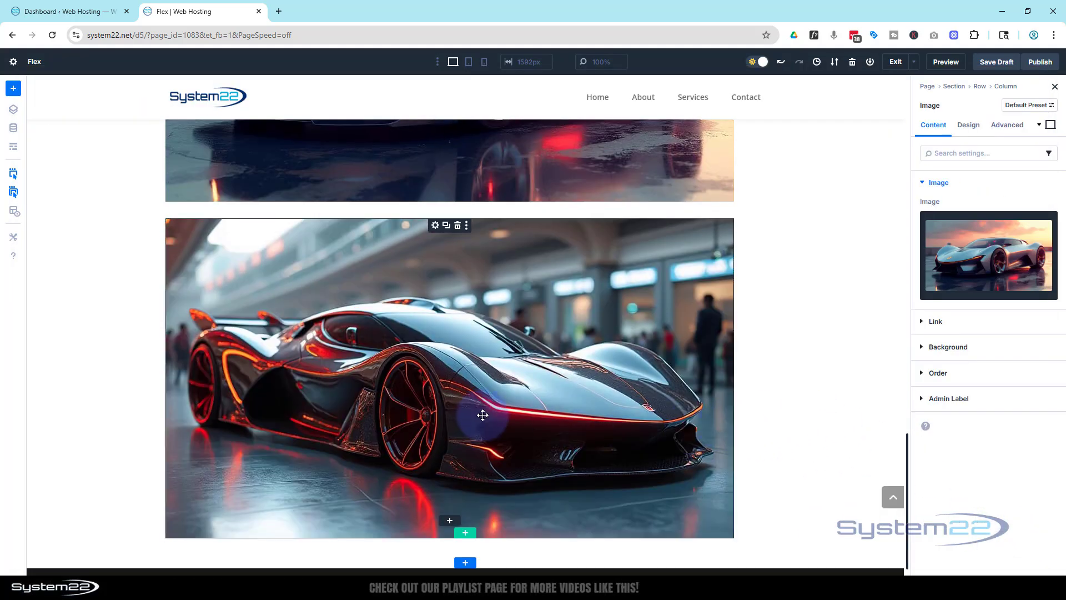
Step: Swap another duplicated module to the white gullwing showroom car
click(436, 225)
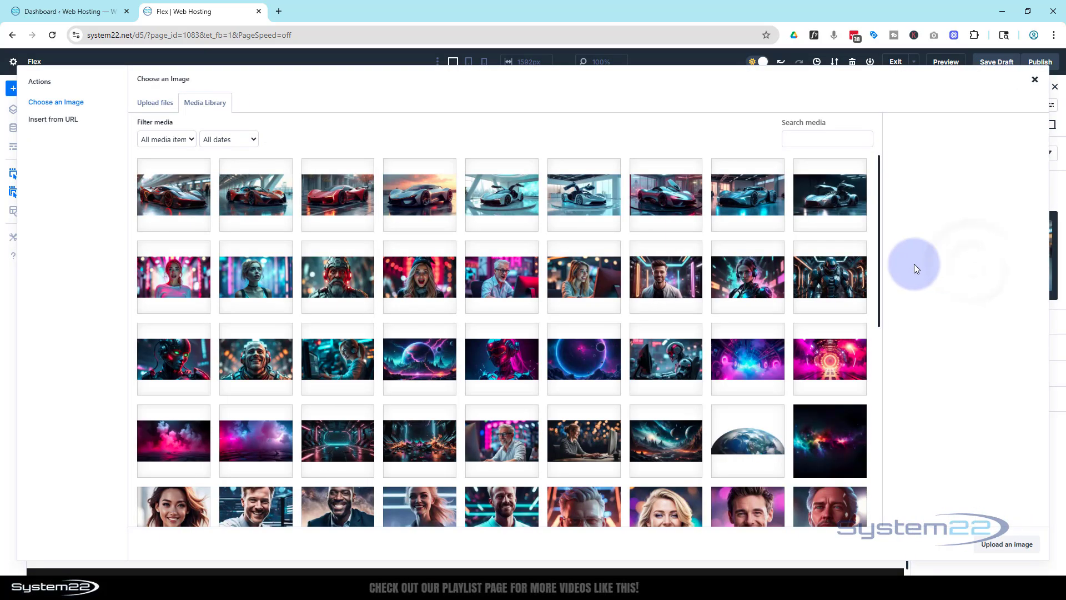
click(583, 196)
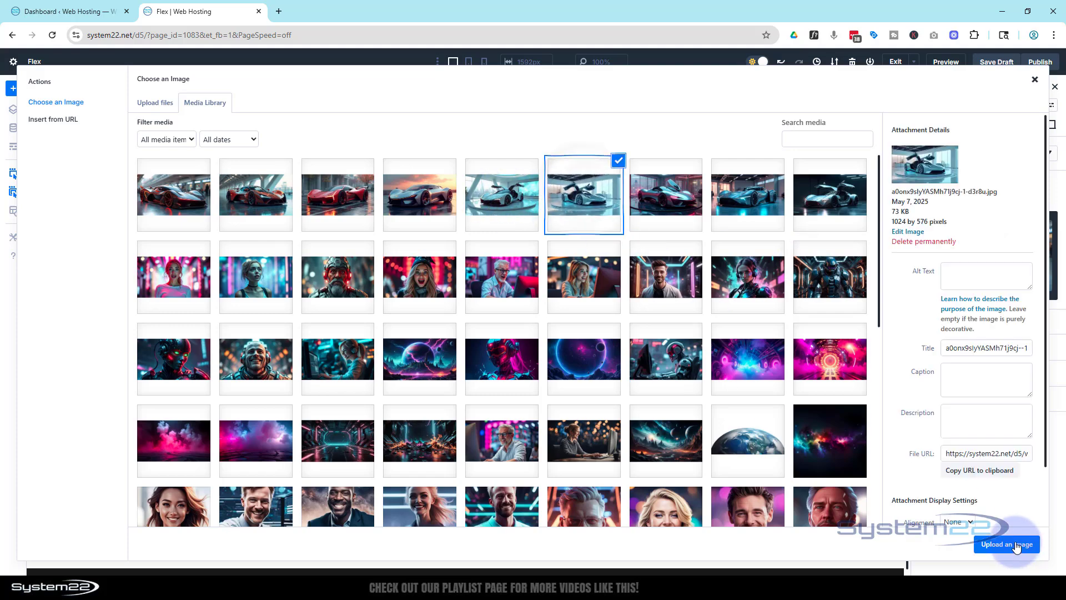
click(1007, 544)
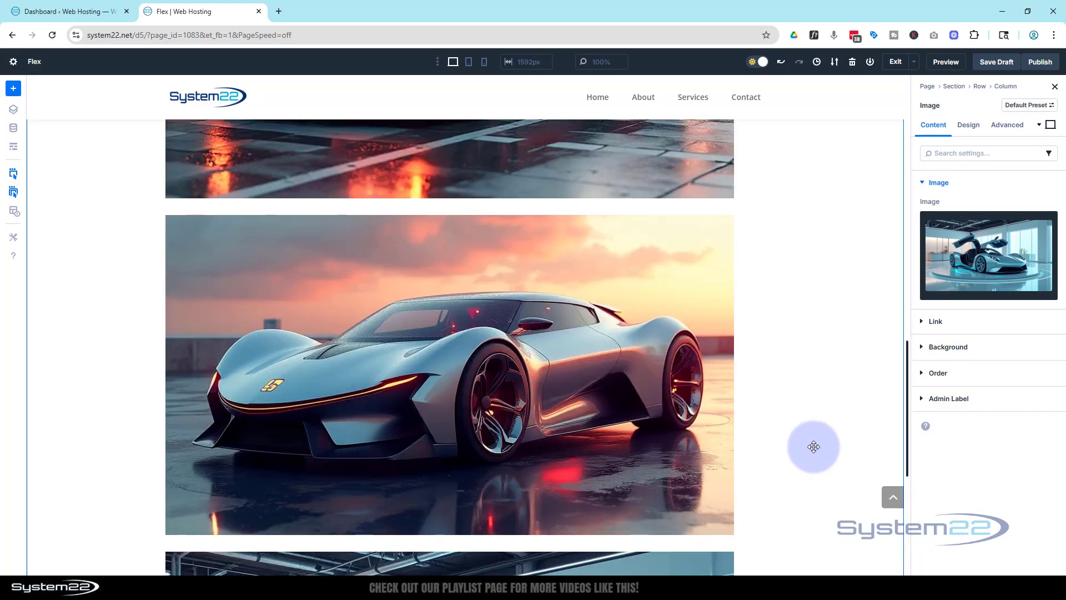
scroll(down, 3)
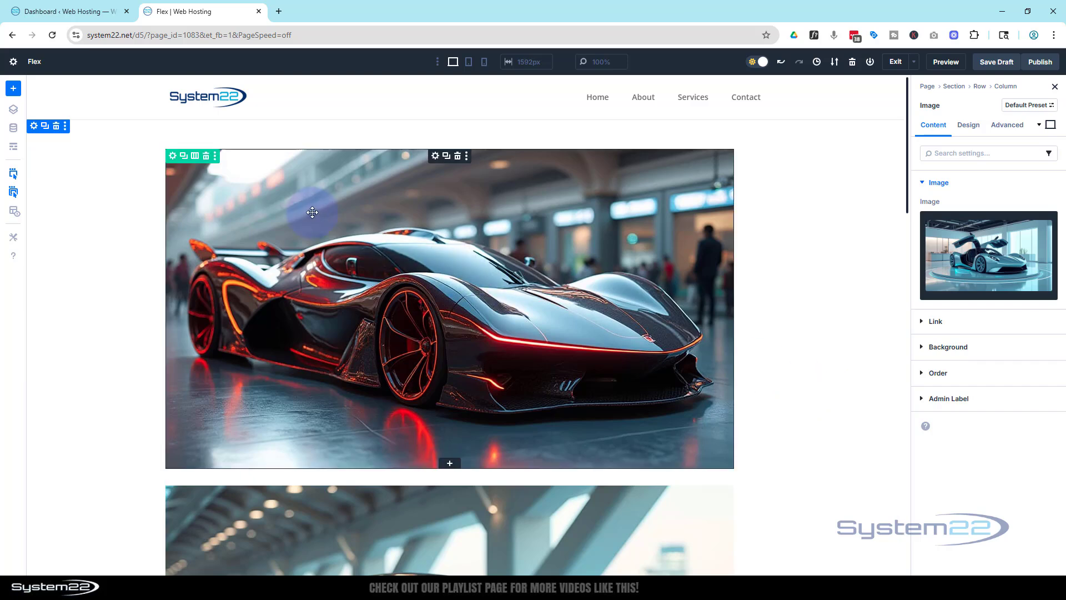
mouse_move(183, 156)
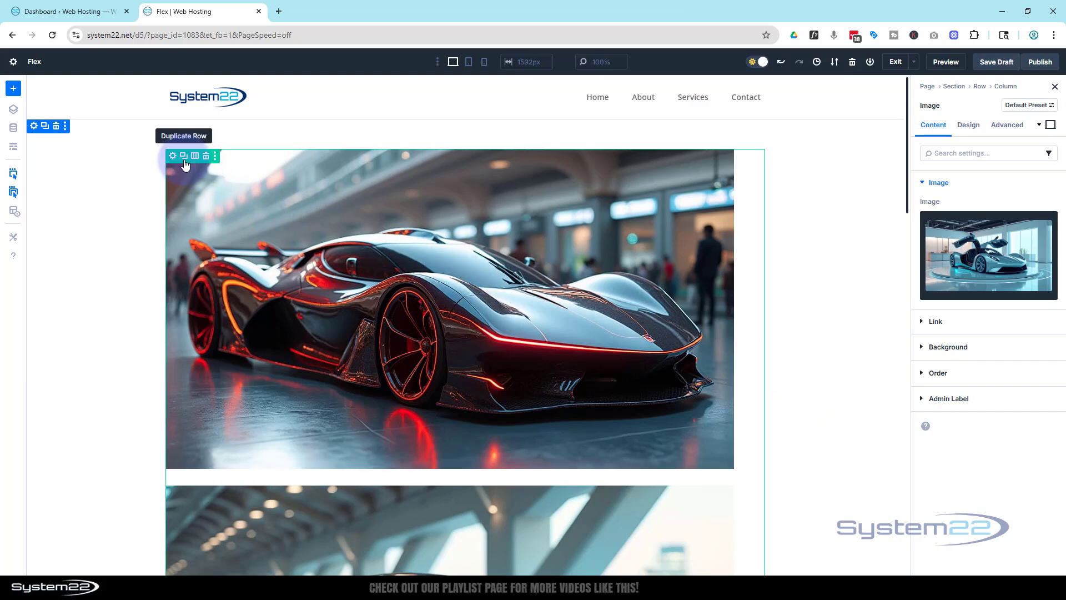
Step: Show the Design settings of the column holding the car images
click(173, 156)
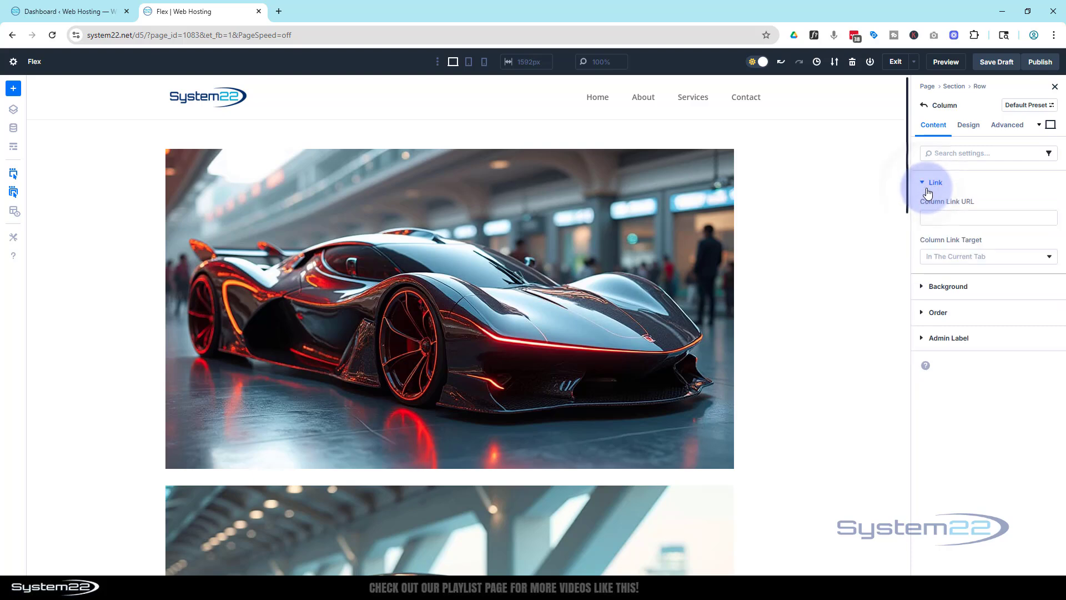
click(969, 126)
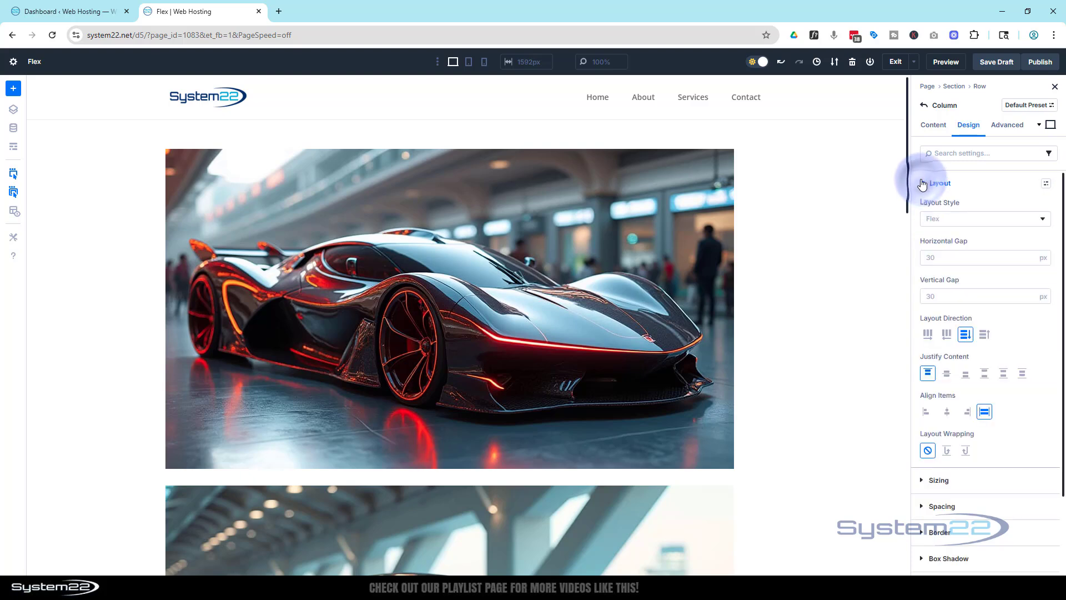
Step: Keep Flex layout, set direction to Row and the horizontal gap to 2%
click(984, 219)
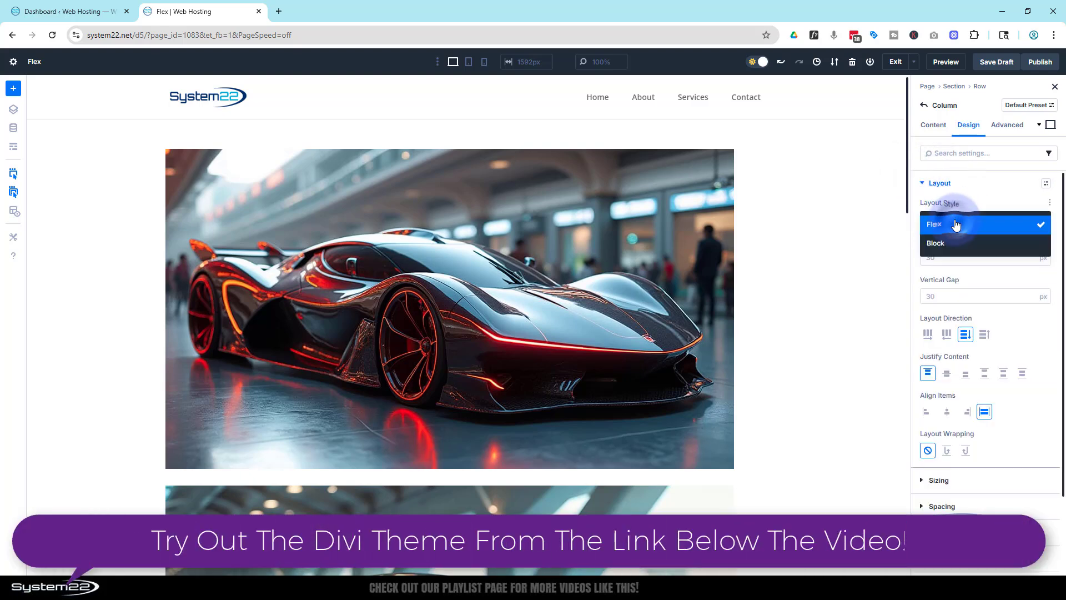
click(935, 224)
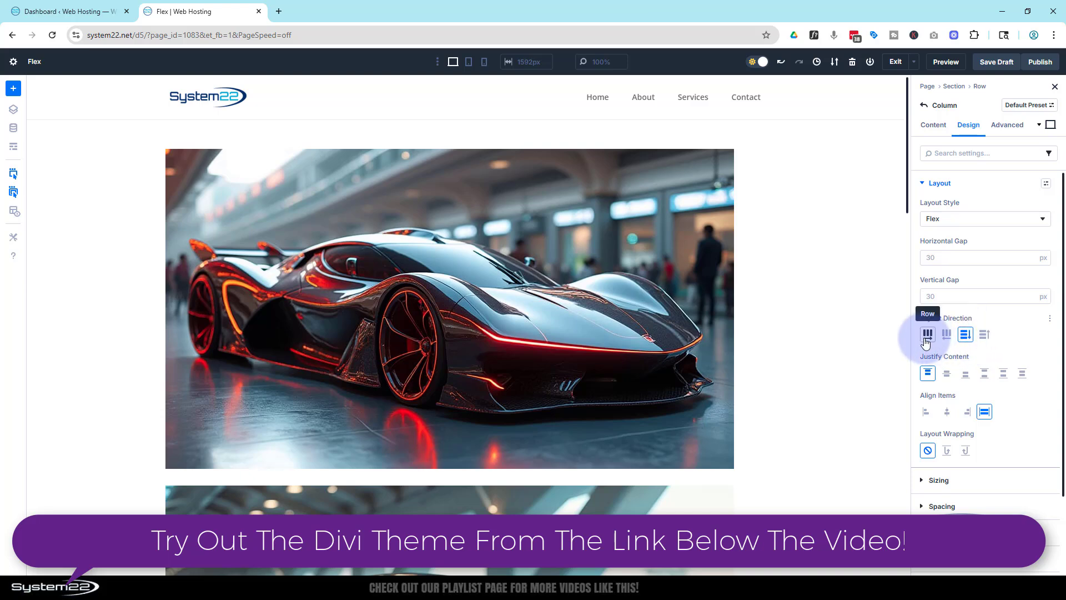
click(928, 334)
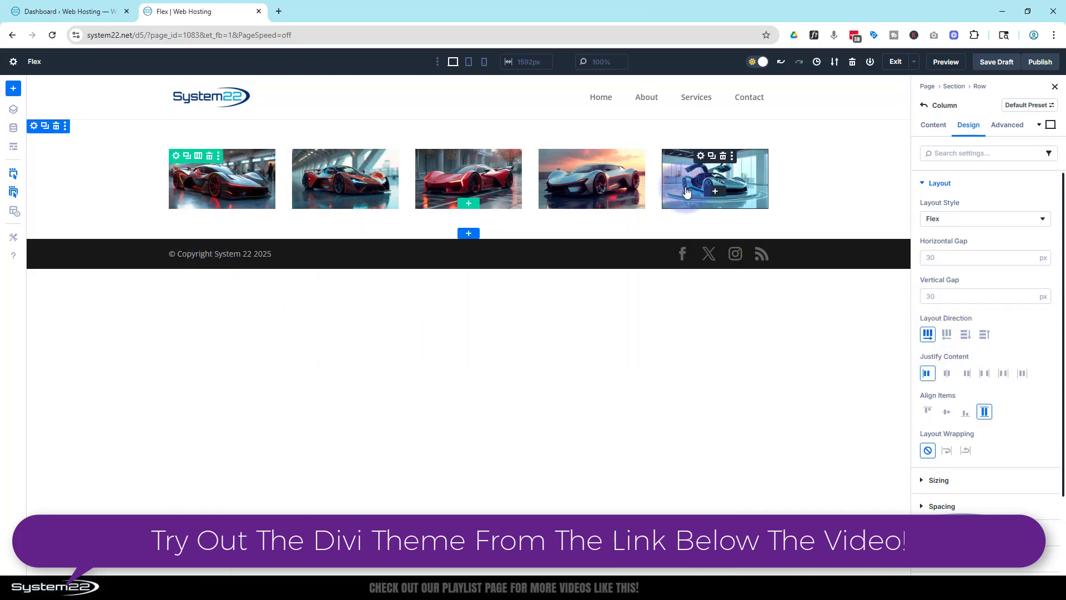
click(976, 257)
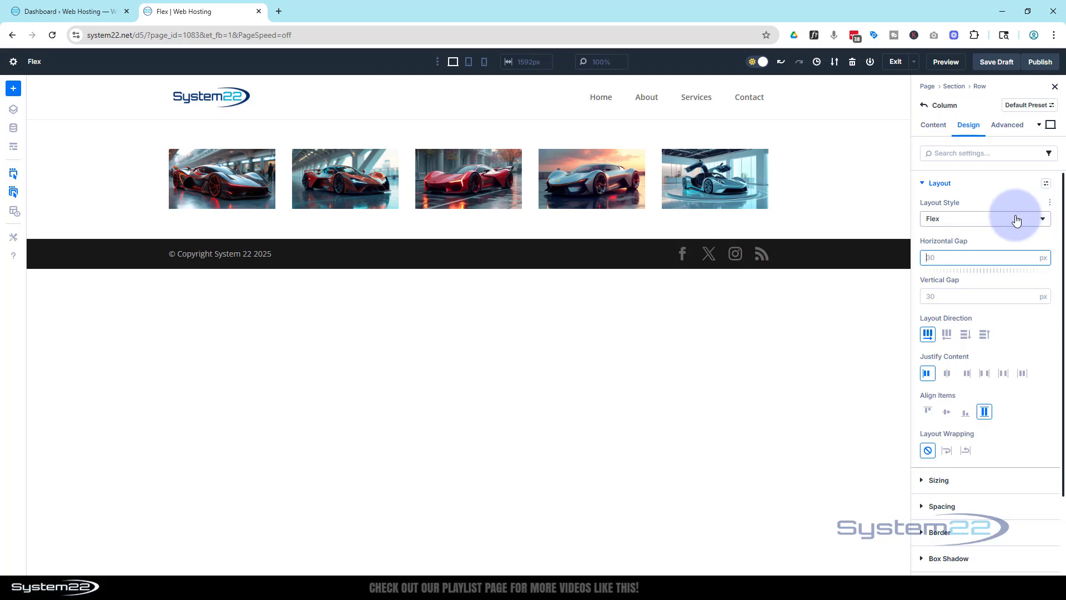
text(2)
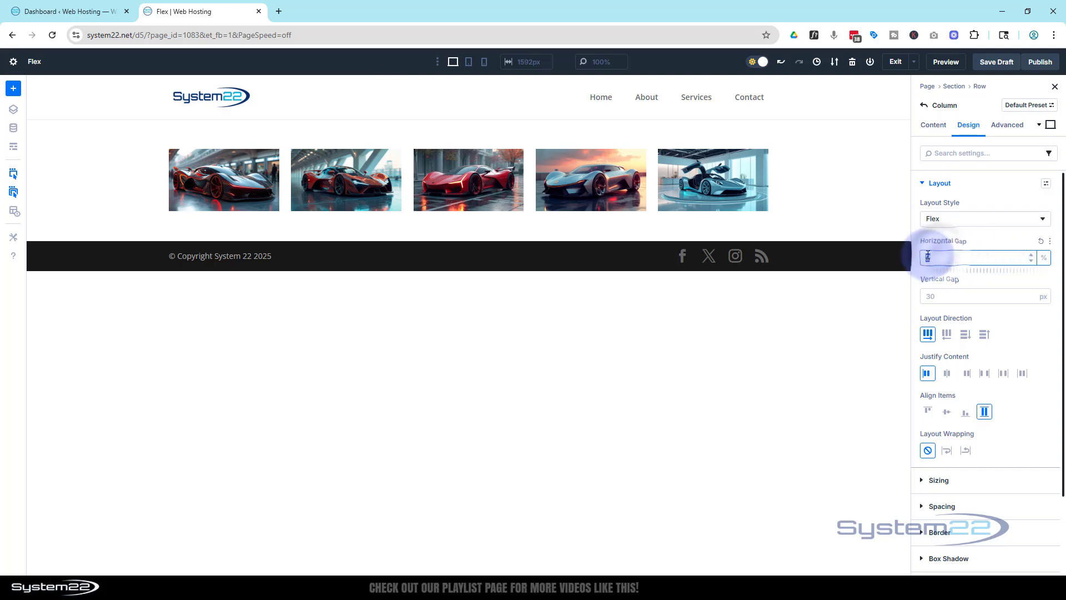
text(2)
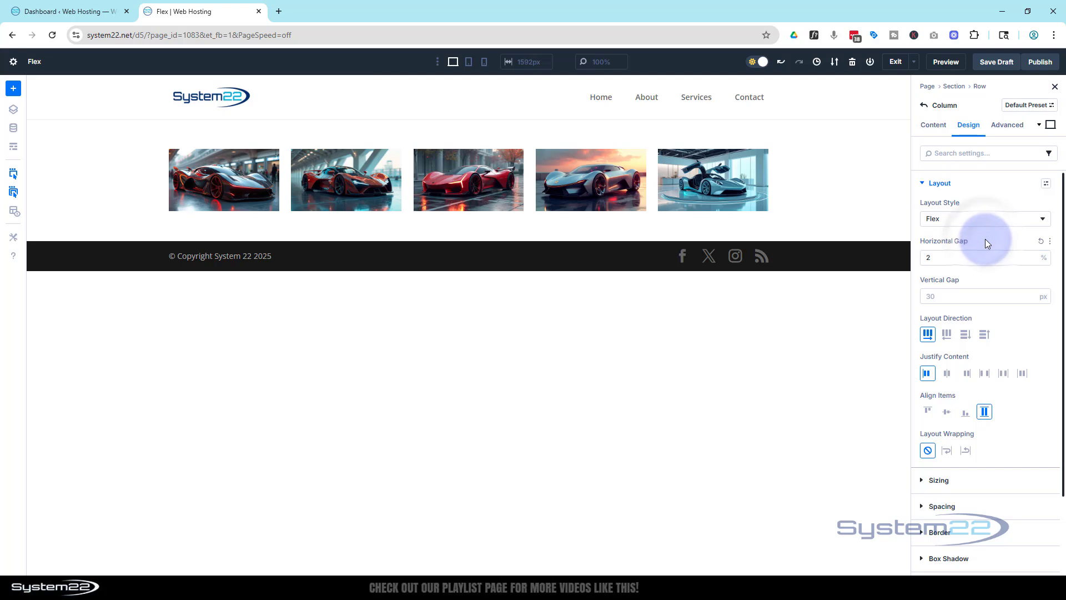
Step: Try the other directions, return to Row, then center Justify Content and Align Items
click(947, 334)
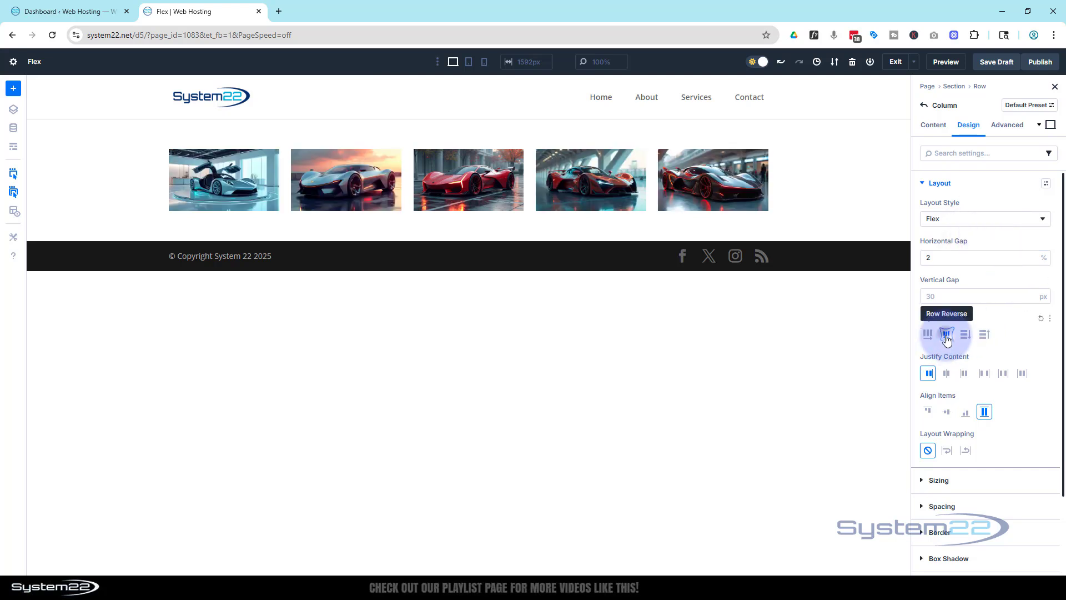
click(964, 335)
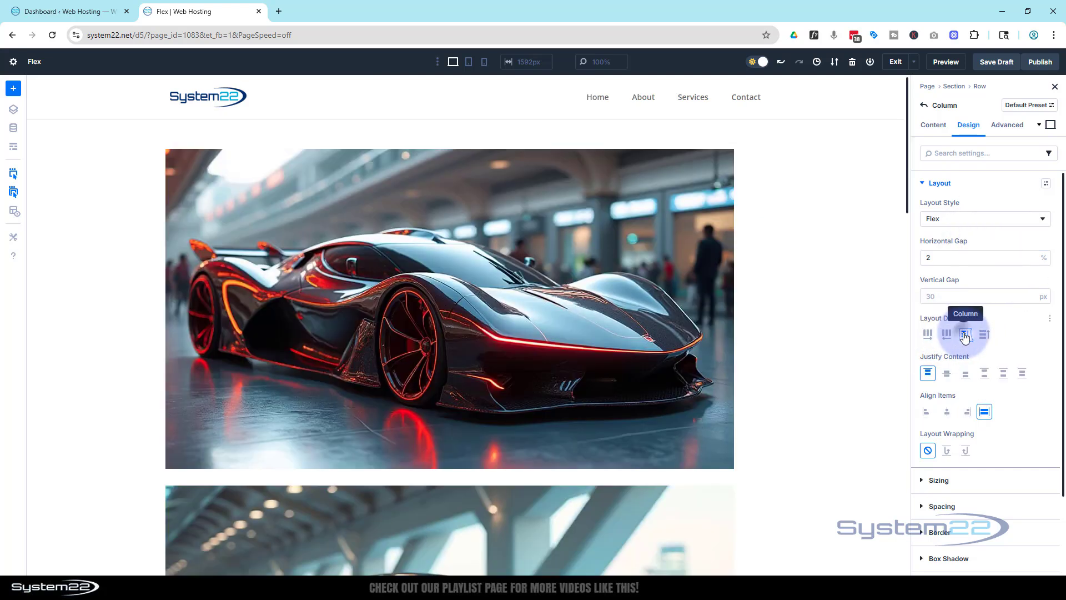
click(985, 334)
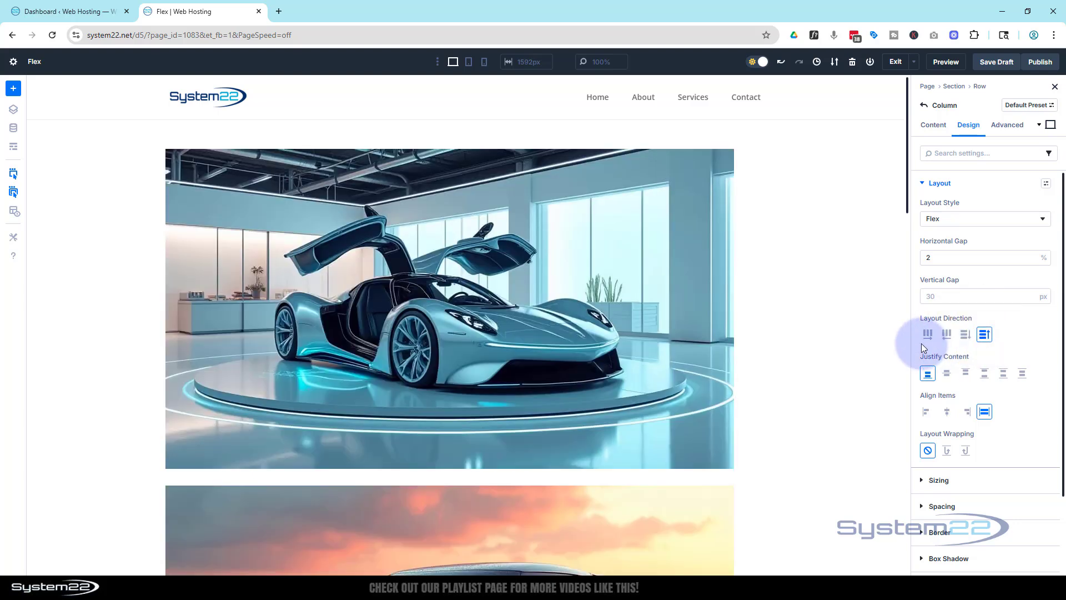
click(927, 335)
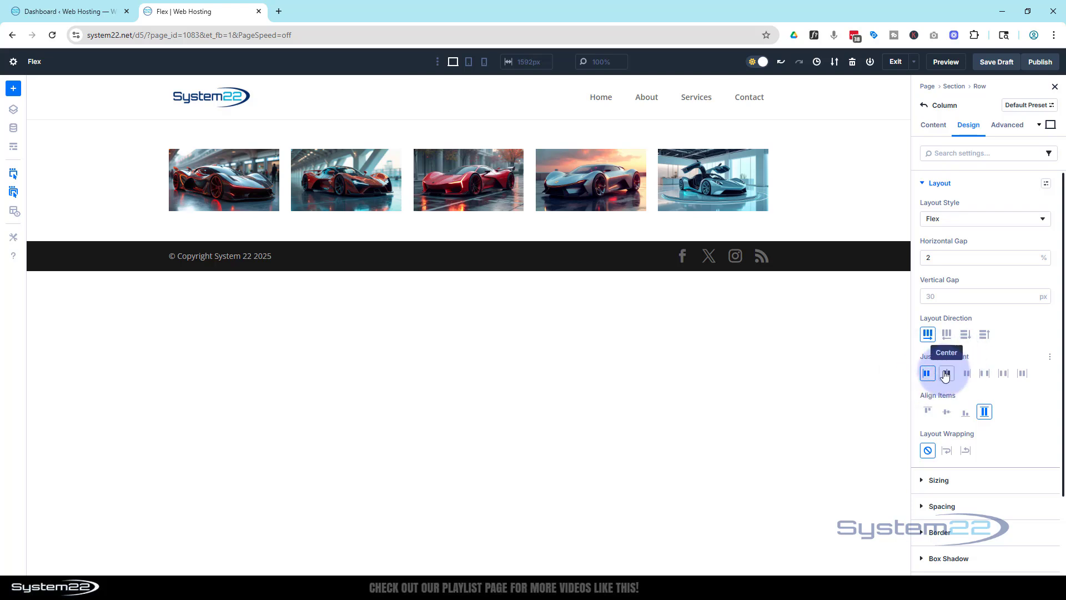
click(946, 374)
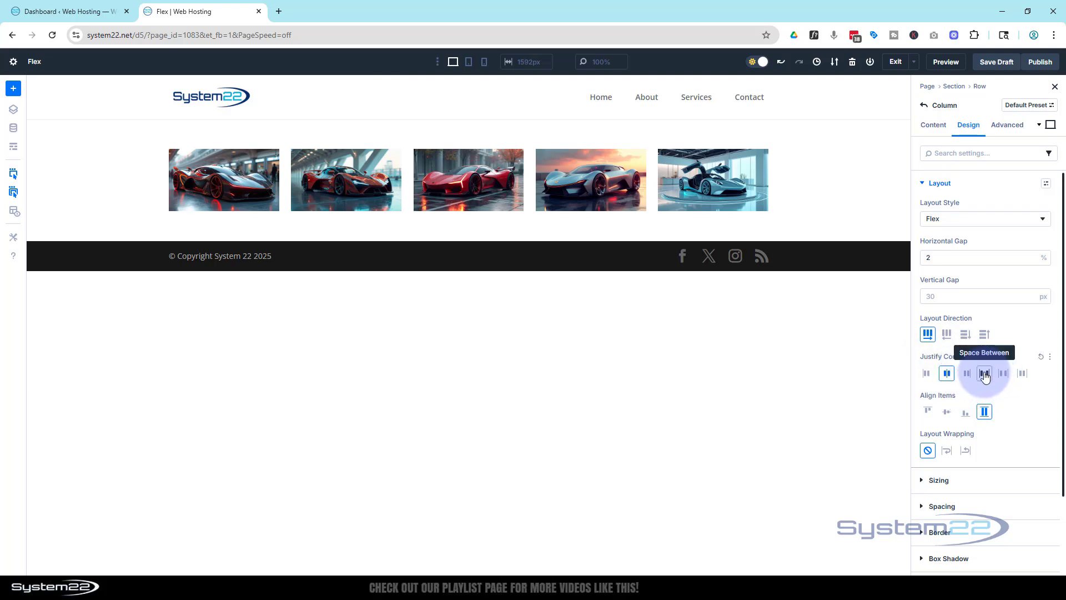
mouse_move(1022, 373)
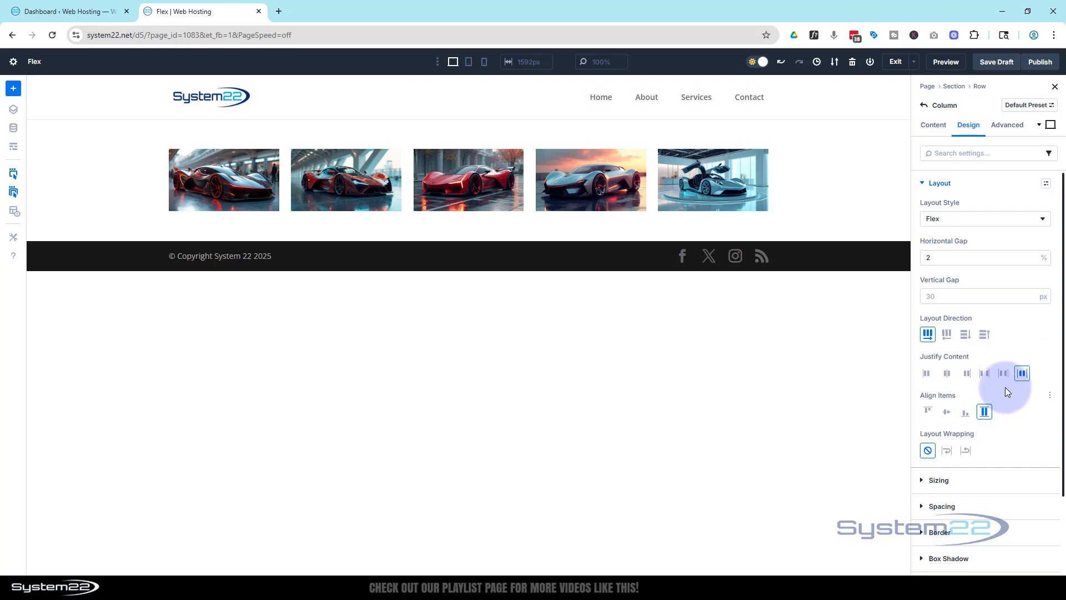
click(947, 373)
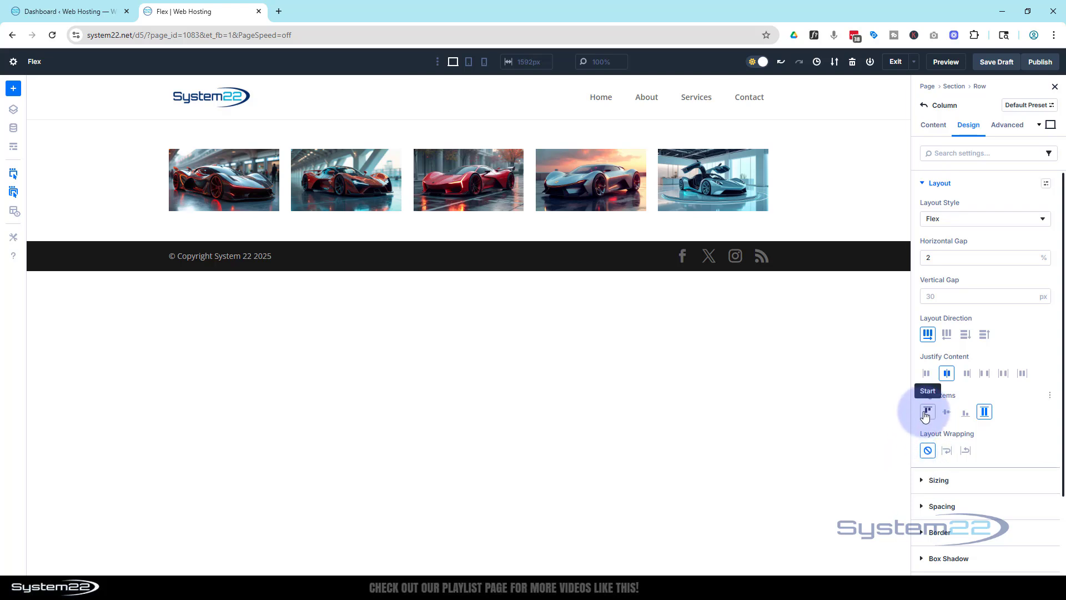
mouse_move(964, 412)
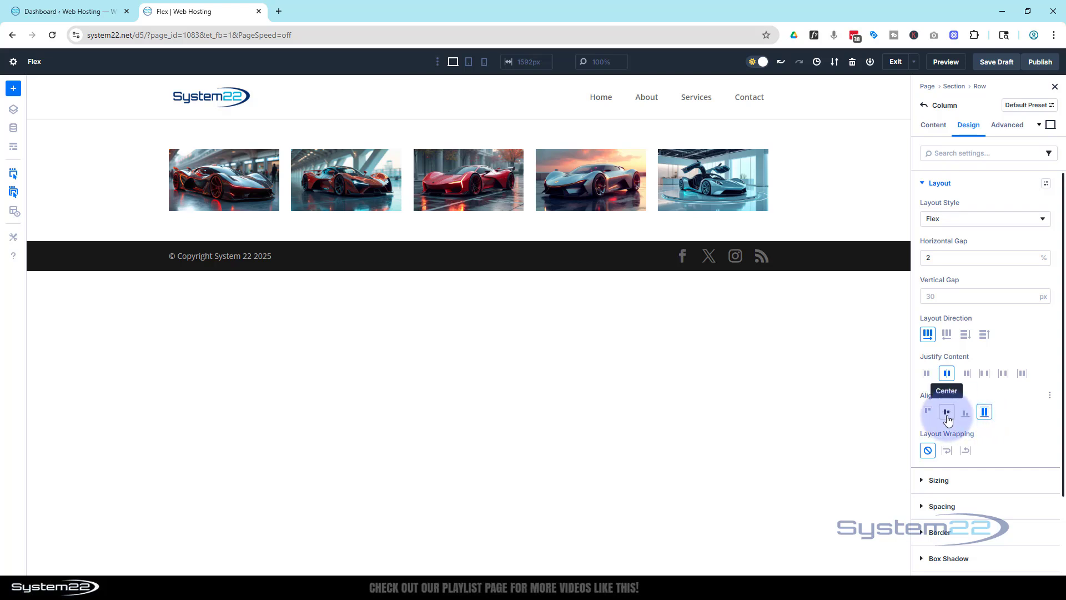
click(947, 411)
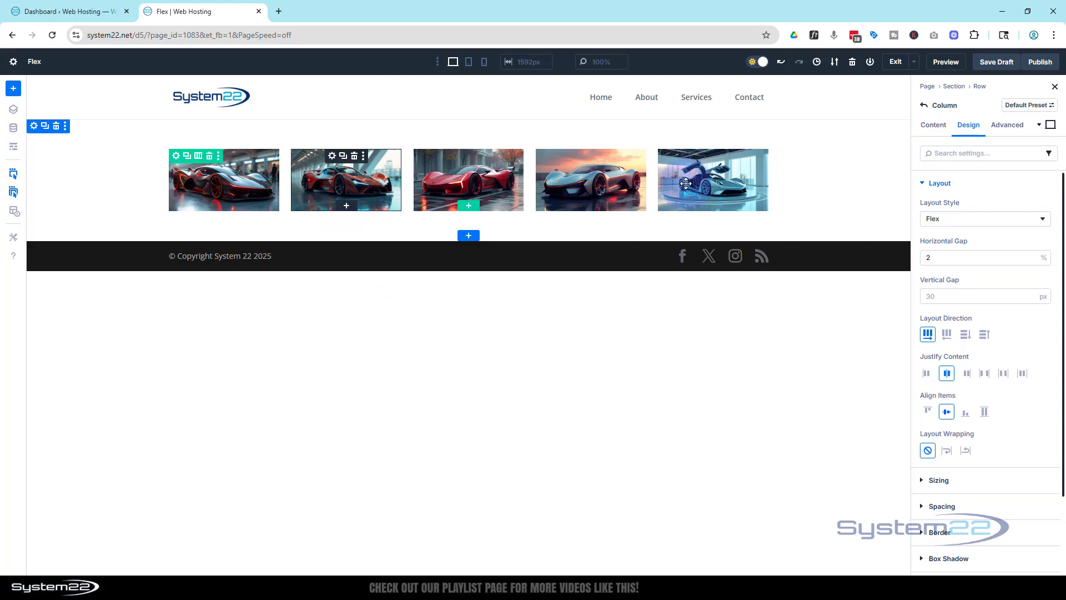
mouse_move(962, 450)
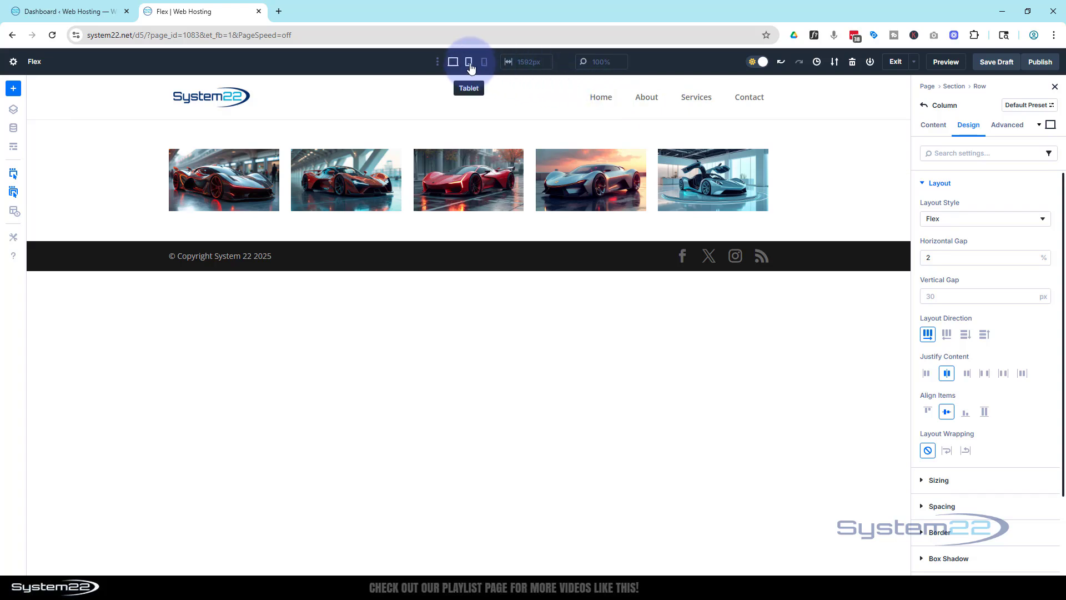
Step: Preview at tablet width and bring up the first car image's settings
click(468, 62)
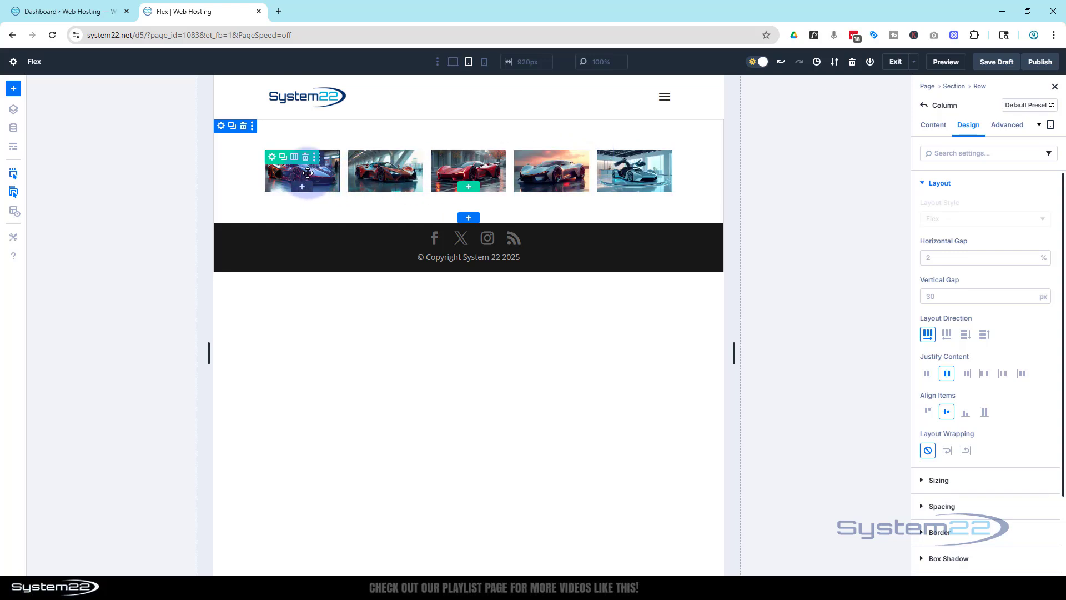
click(301, 171)
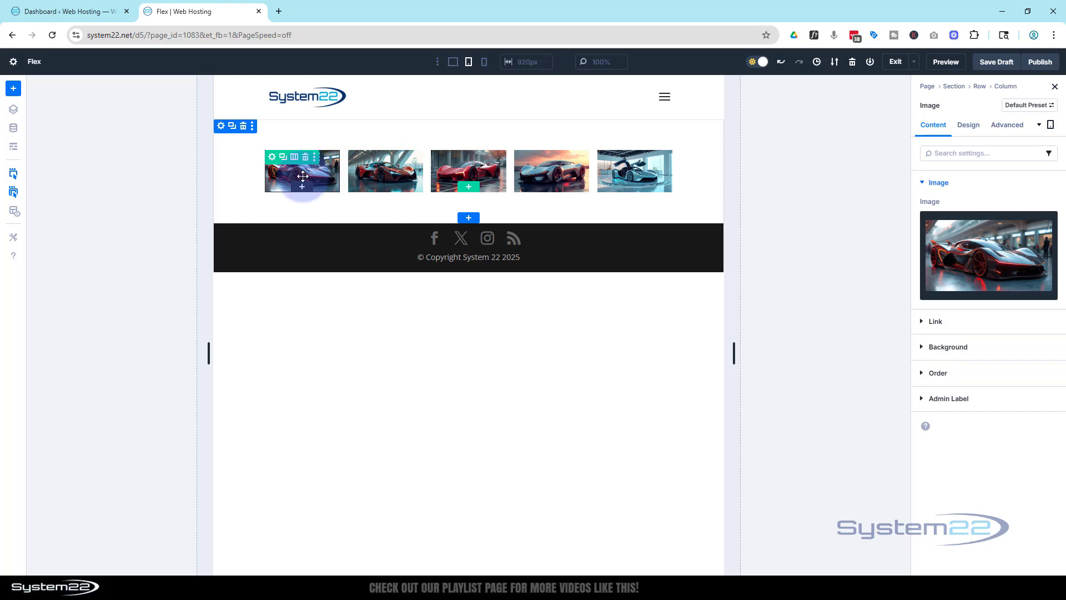
Step: Give the image a custom width in % (33%) and bring up the Sizing group's context menu
click(968, 125)
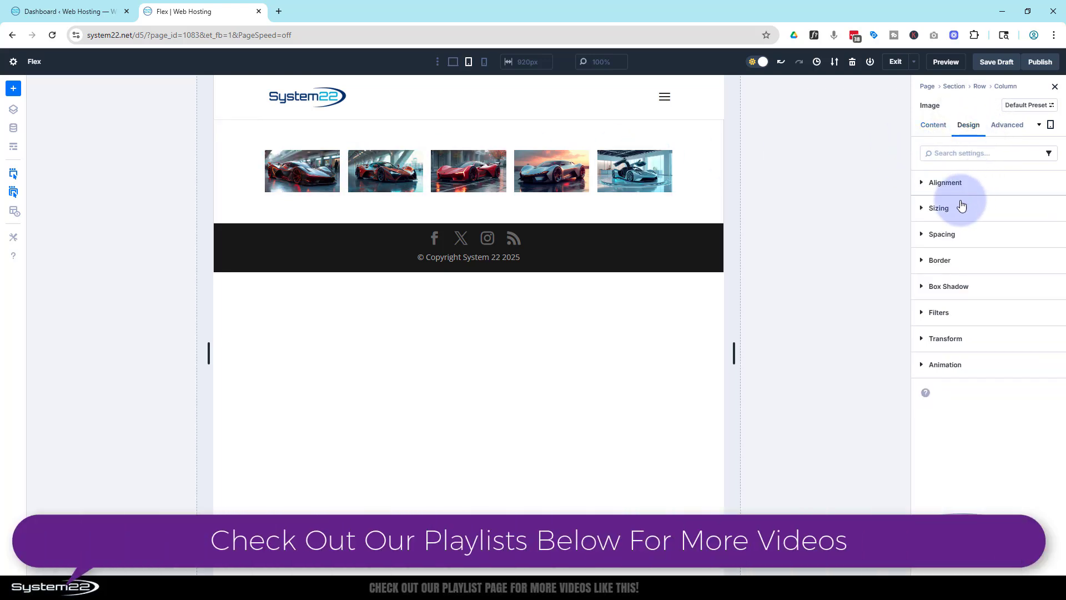
click(940, 207)
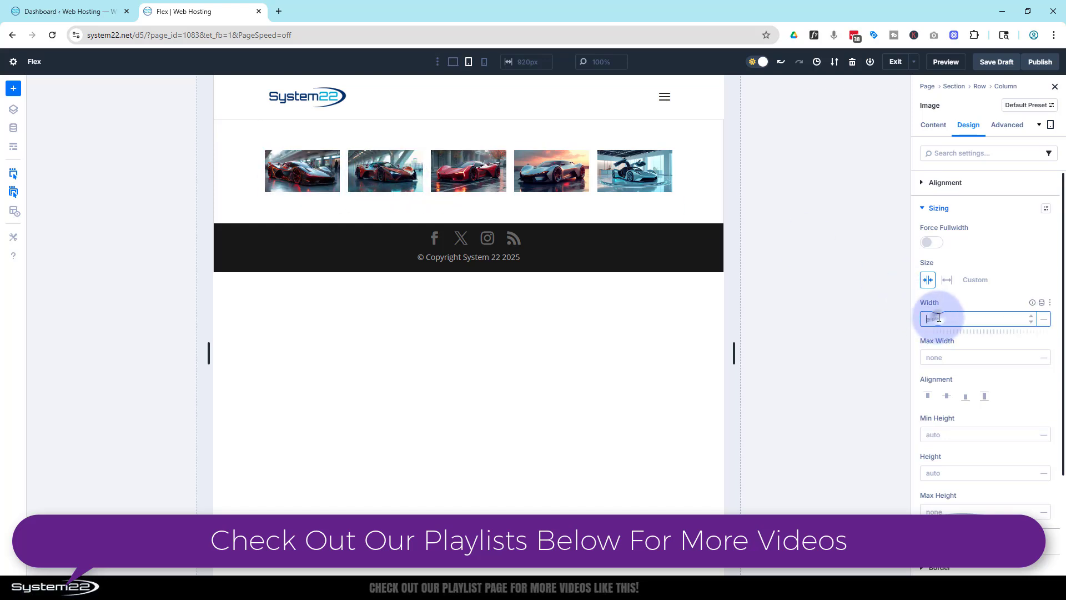
click(946, 280)
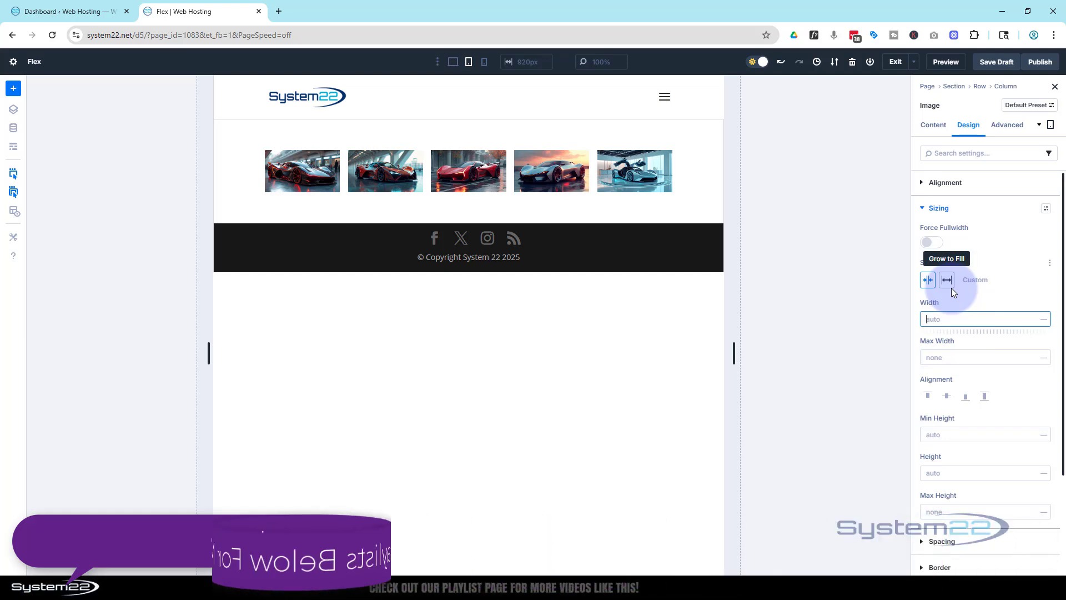
click(927, 280)
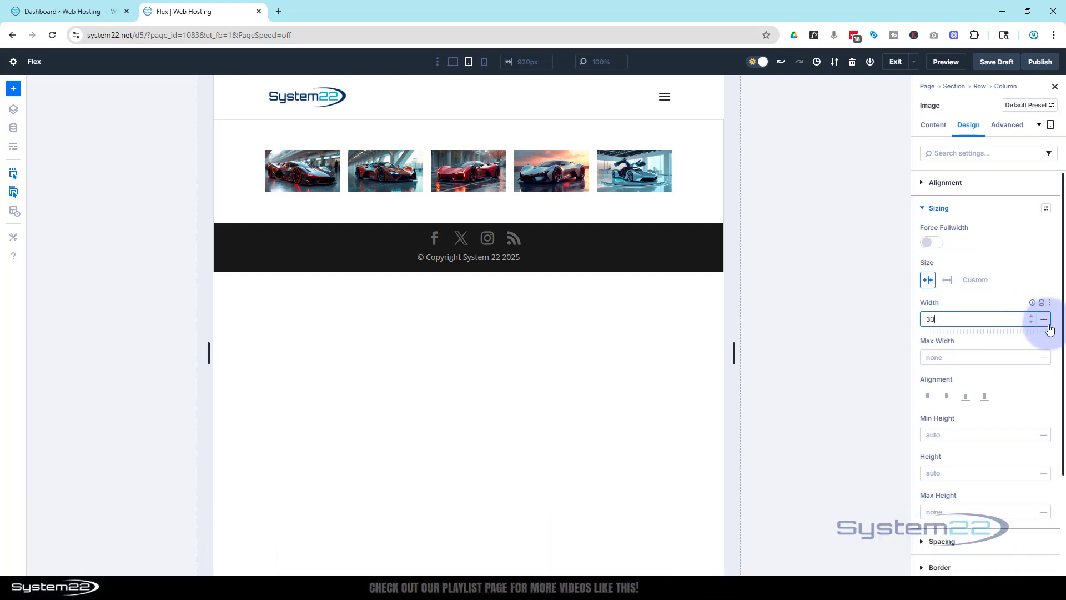
click(1043, 318)
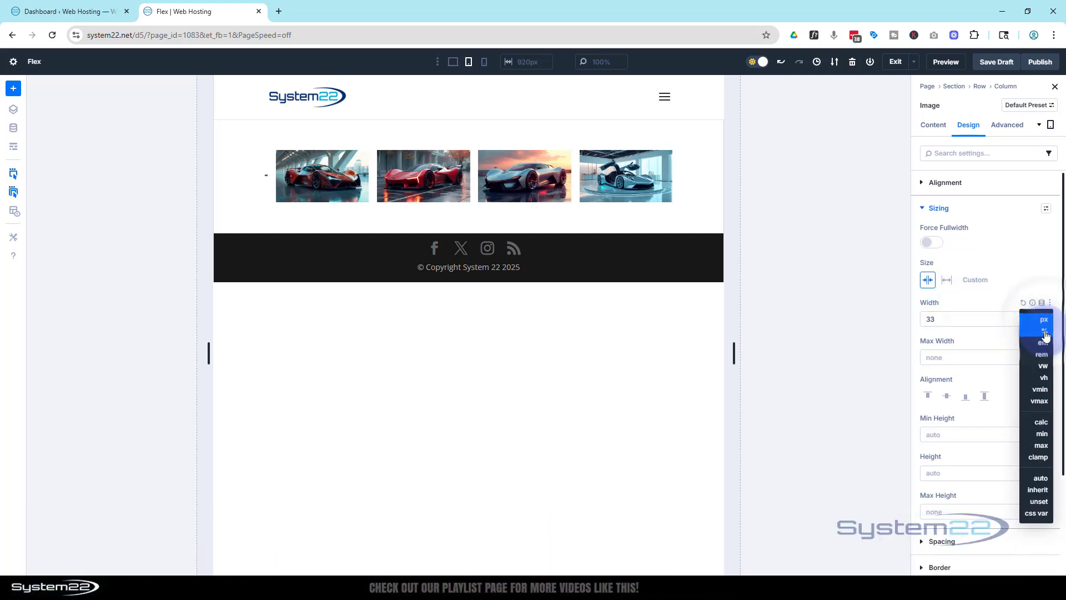
click(1039, 331)
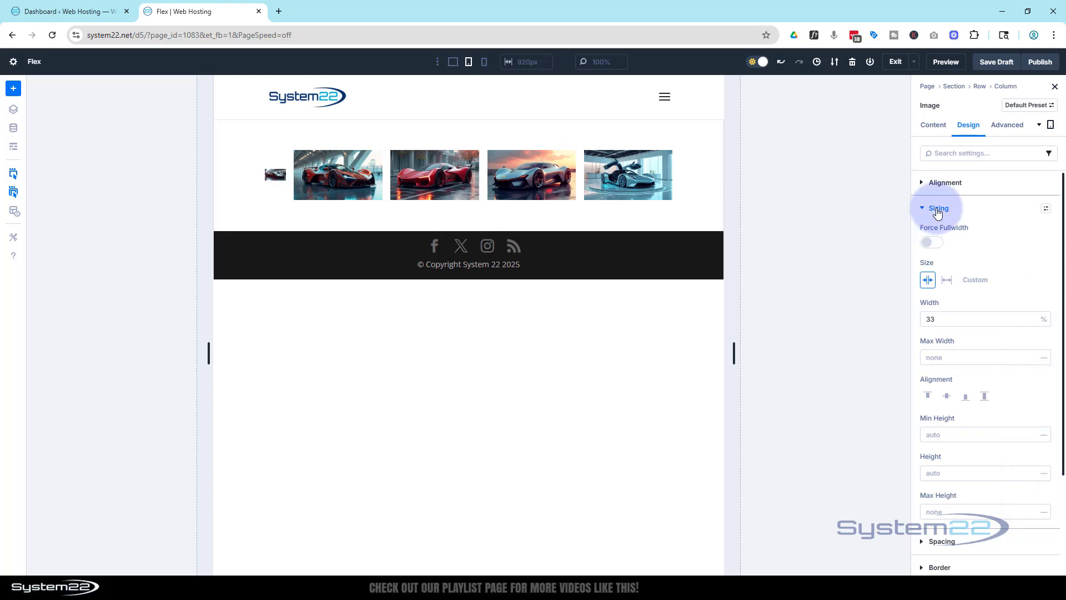
click(1046, 208)
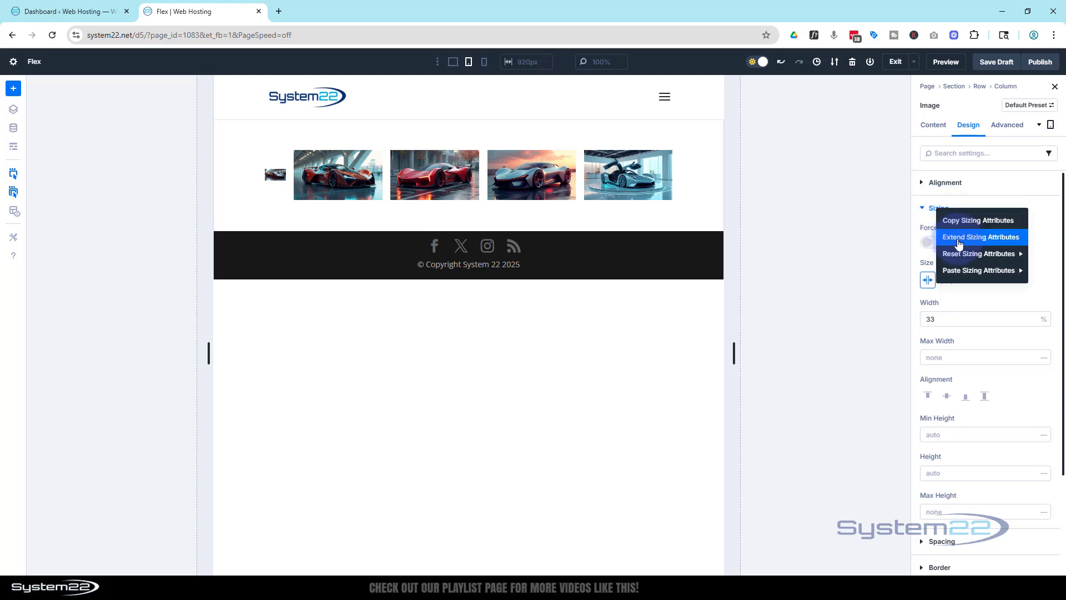
Step: Extend the sizing attributes across the entire page to the chosen element type
click(980, 236)
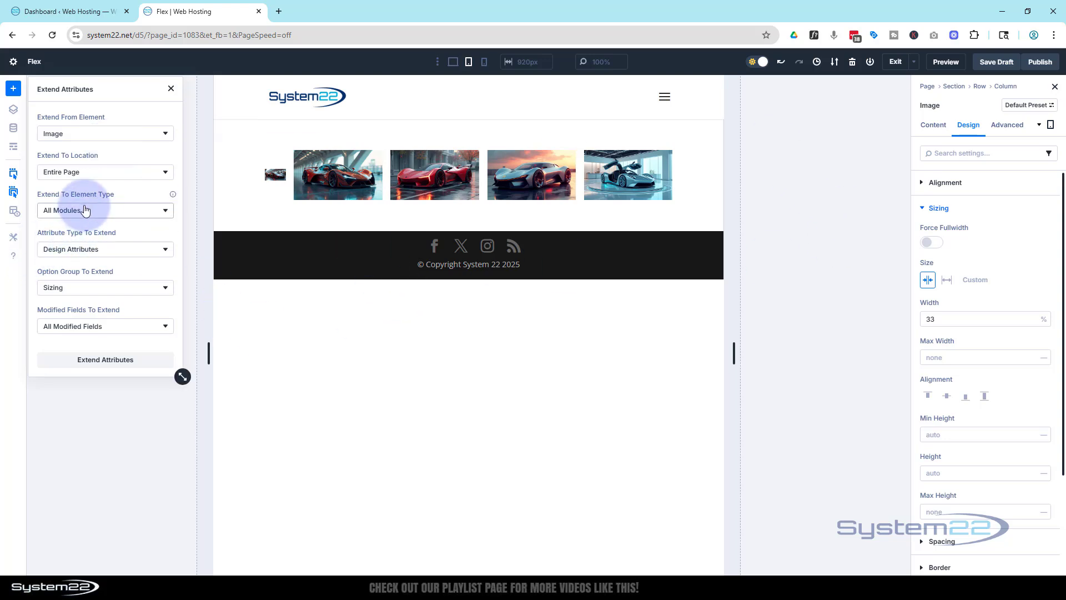
click(104, 171)
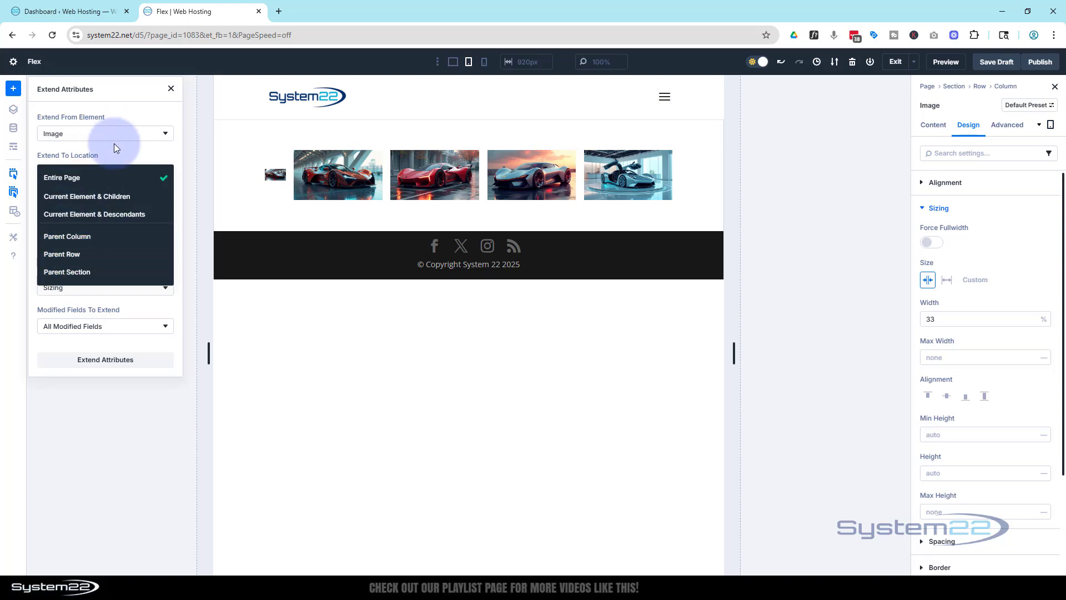
click(62, 178)
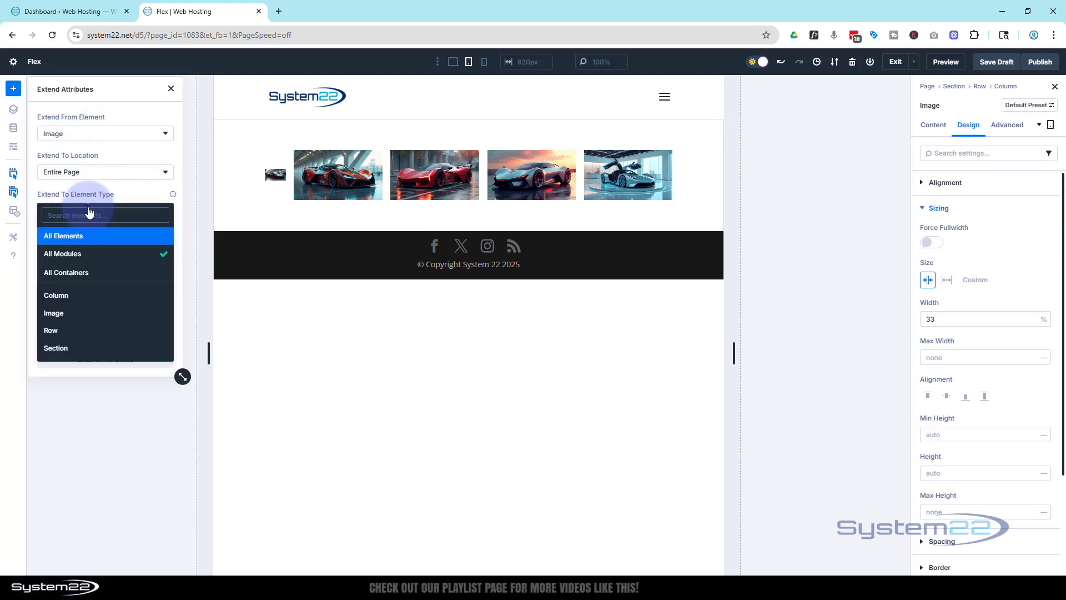
click(53, 314)
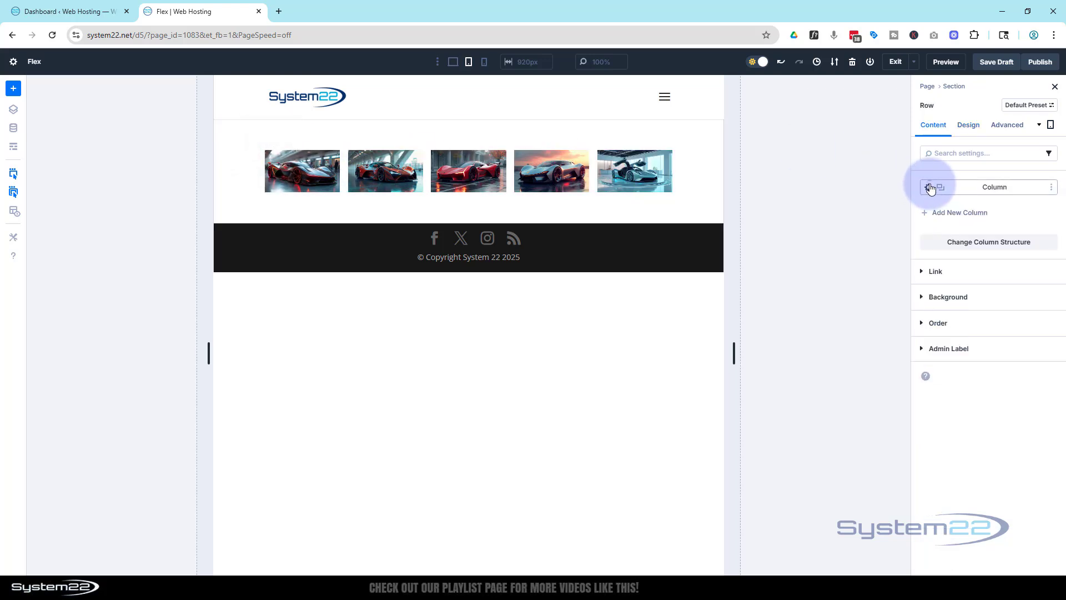
Step: Set the column's Layout Wrapping to Wrap so the images flow onto new lines
click(967, 124)
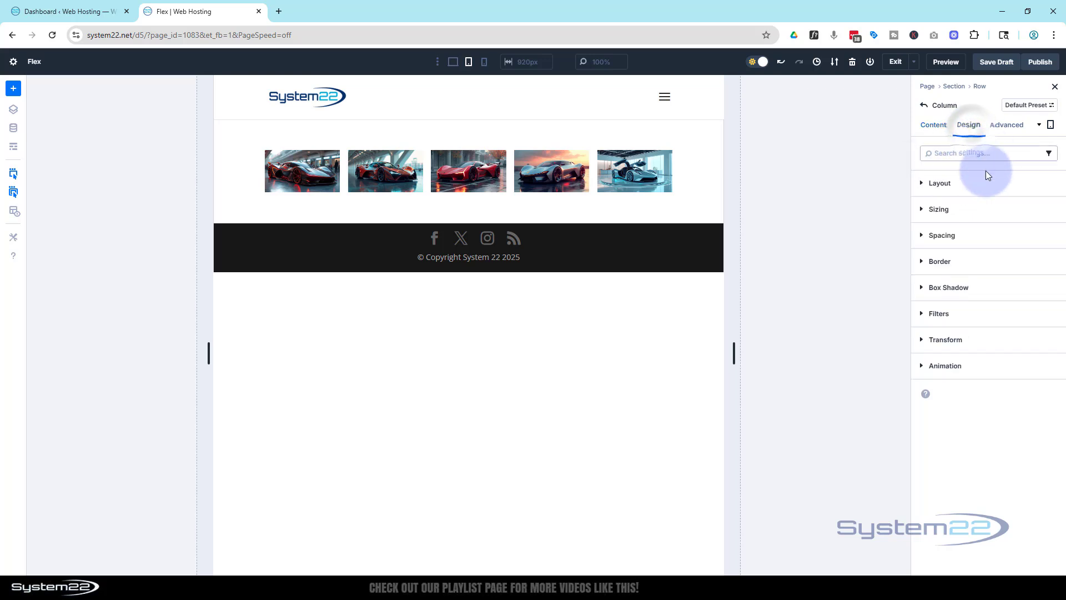
click(940, 182)
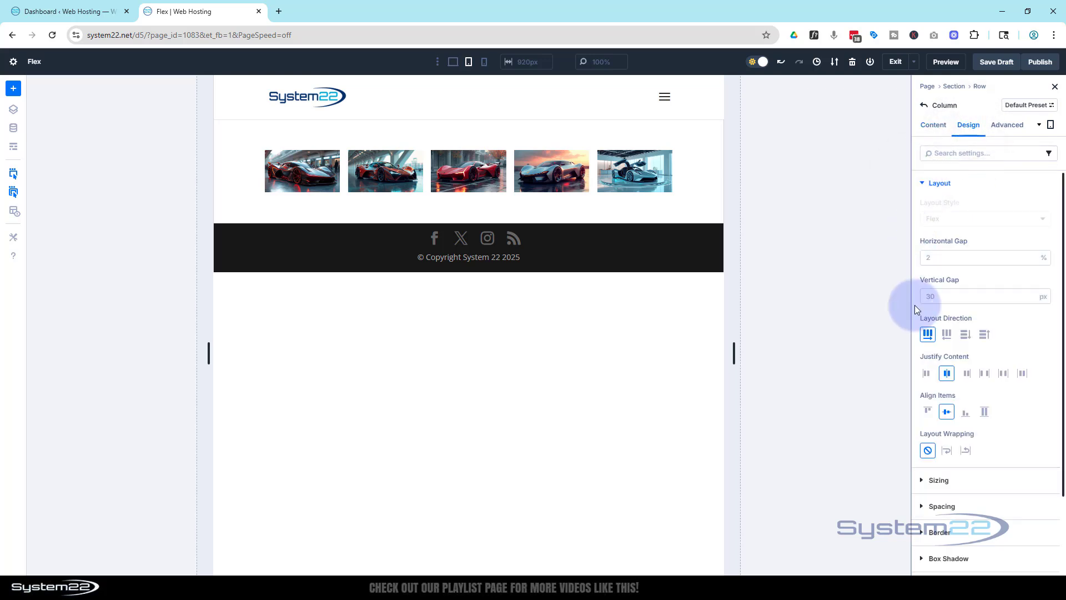
click(946, 450)
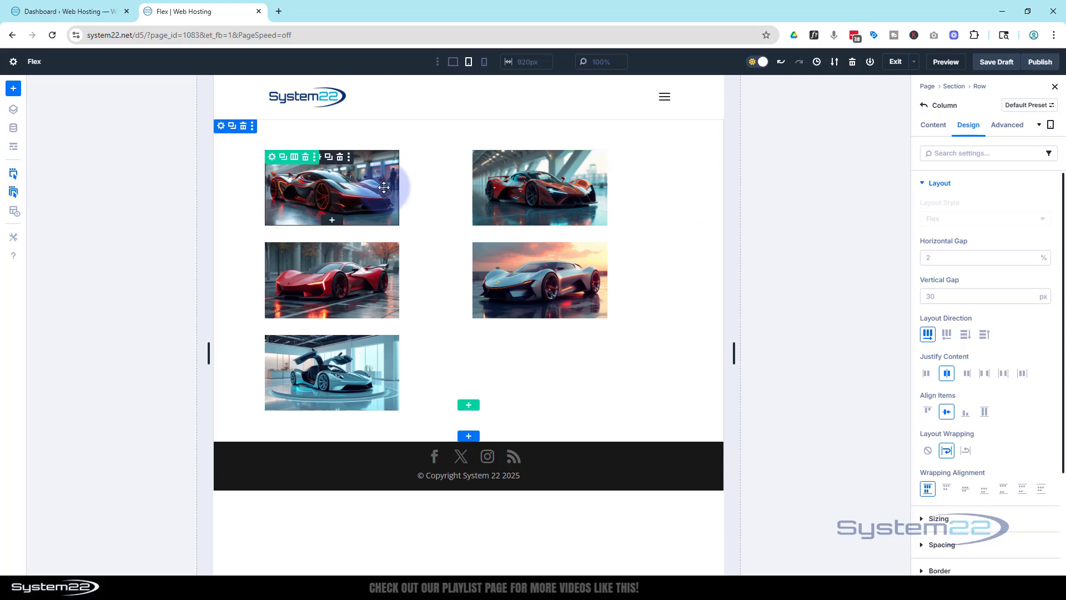
click(980, 257)
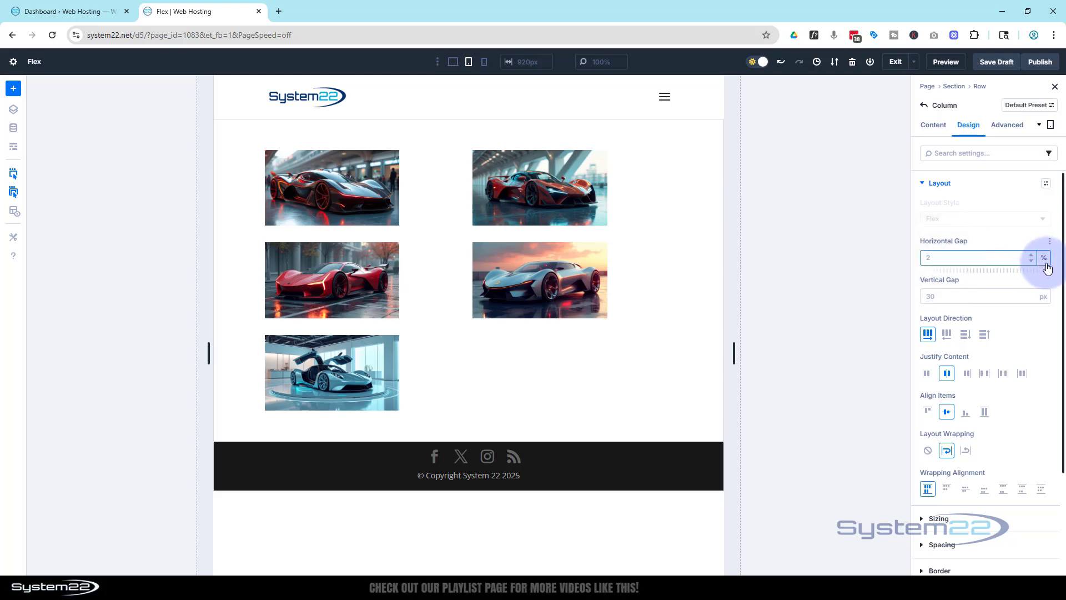
mouse_move(553, 208)
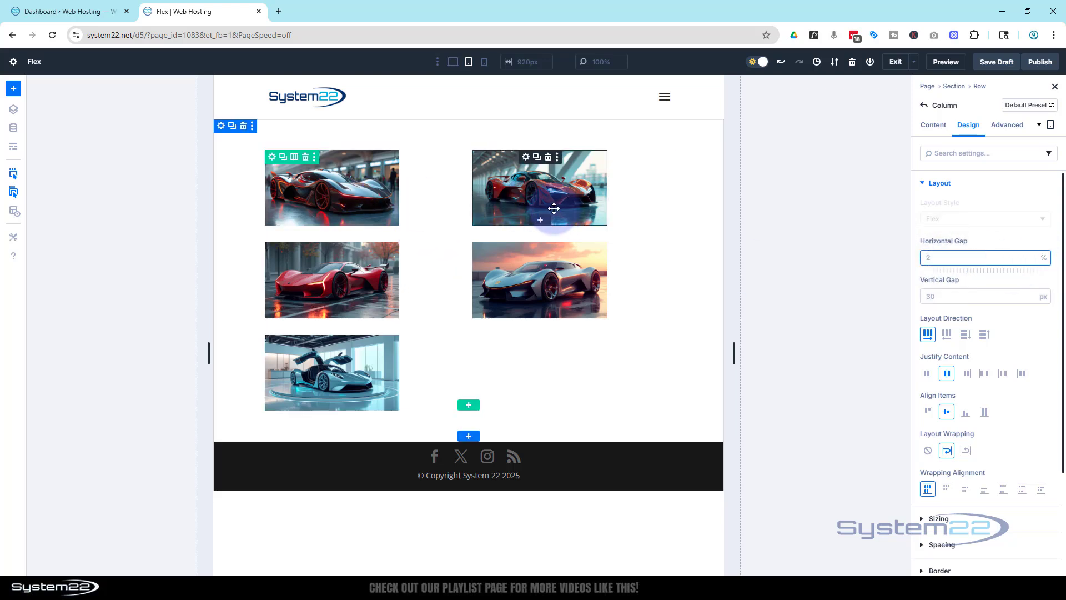
Step: Lower the first image's width from 33% to 30% in Design > Sizing
click(332, 188)
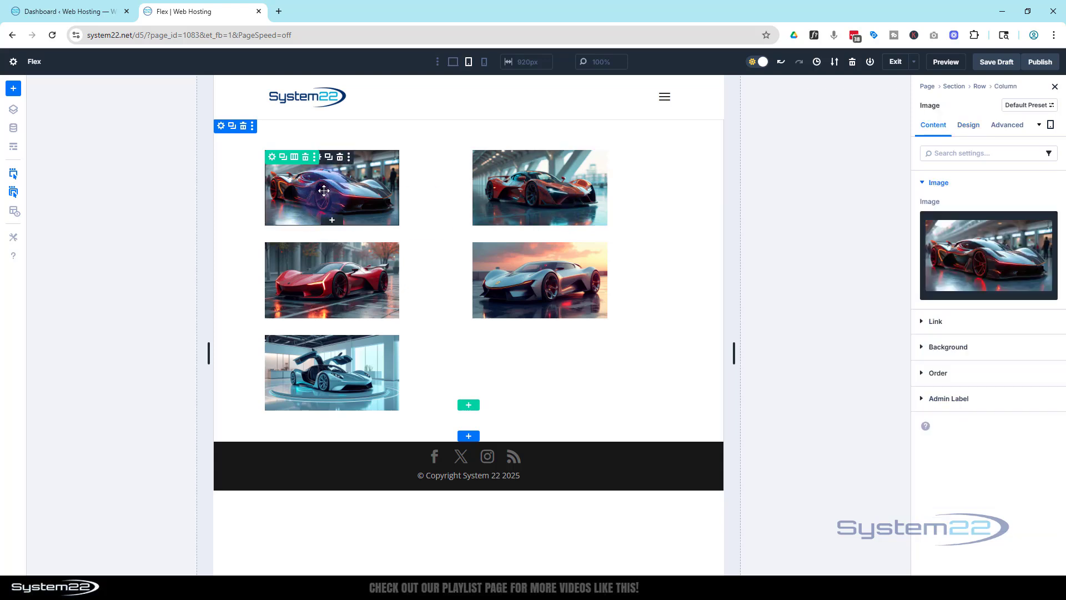
click(968, 124)
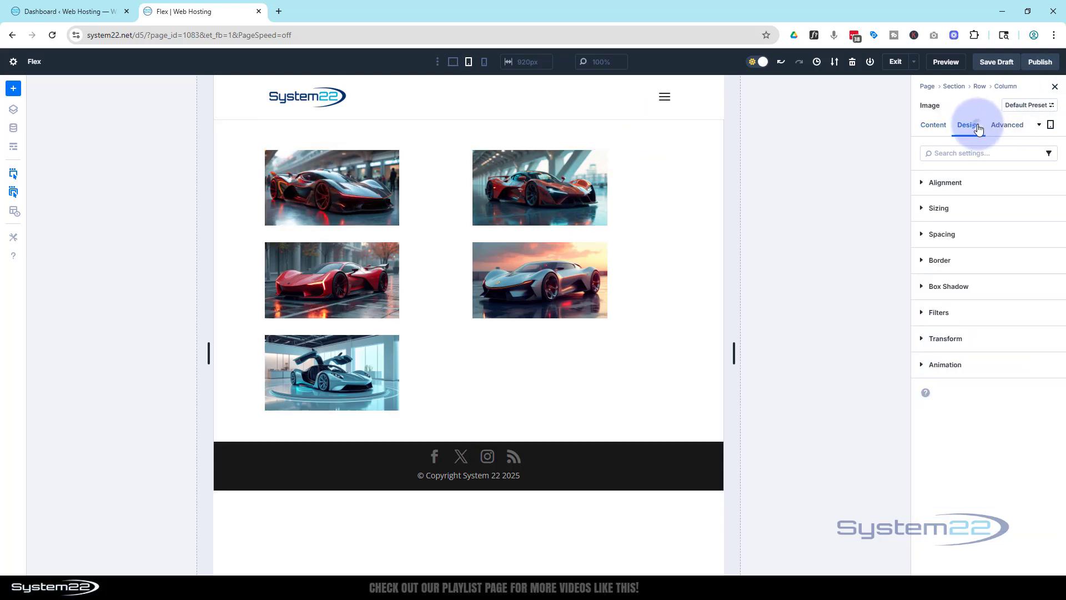
click(941, 208)
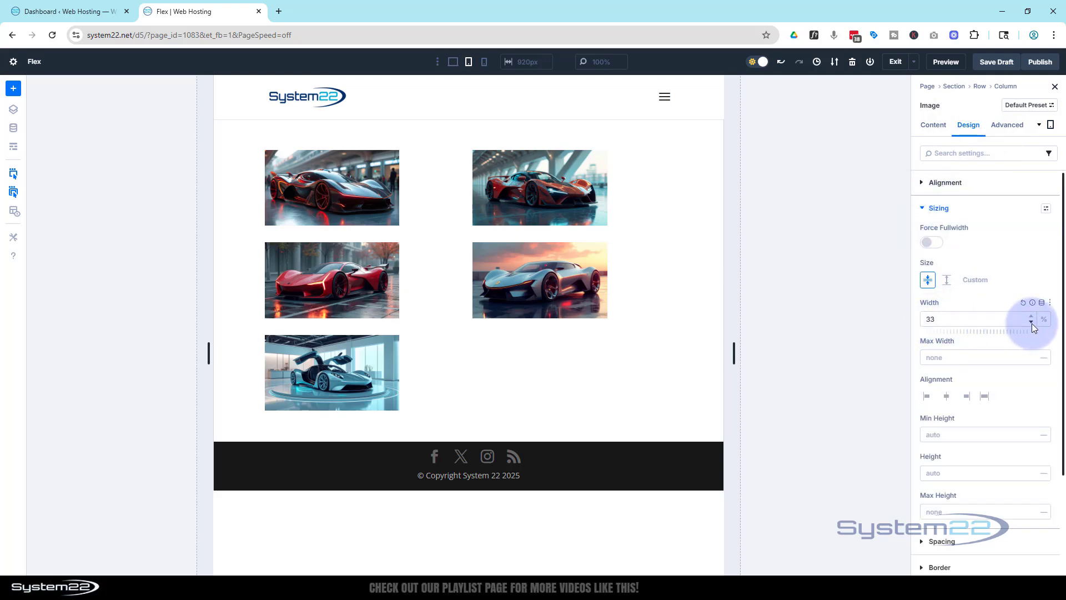
click(1031, 323)
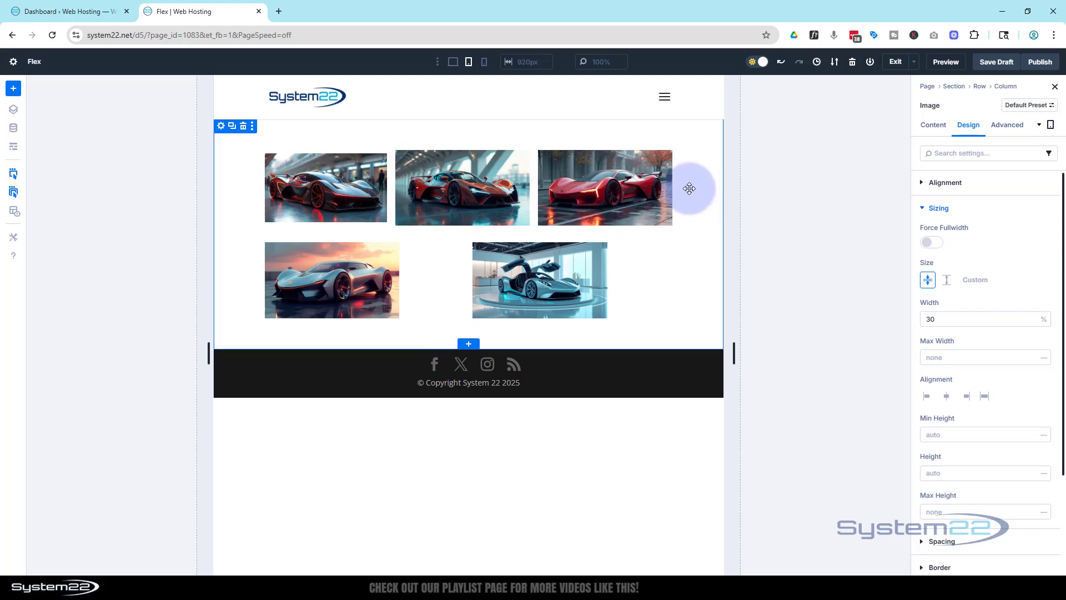
mouse_move(287, 281)
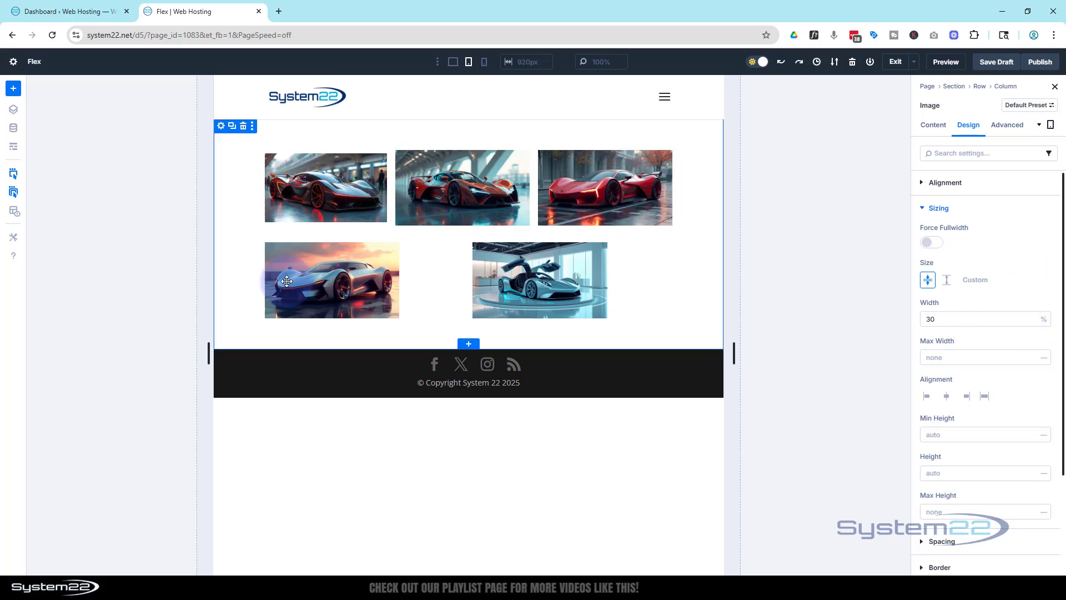
mouse_move(320, 262)
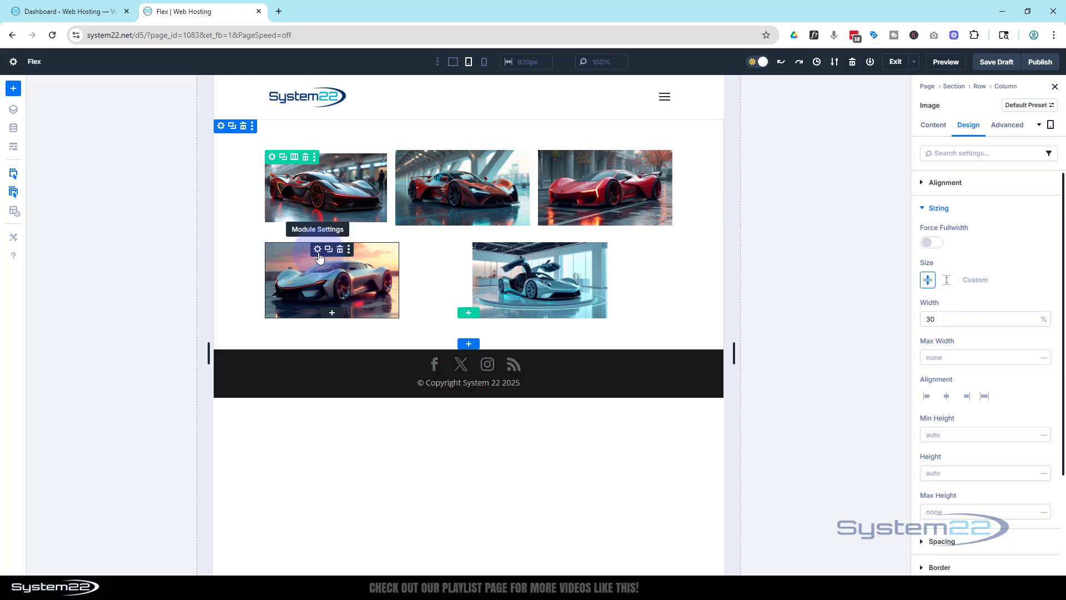
Step: Set the sunset and gull-wing car images to 48% width in Design > Sizing
click(933, 125)
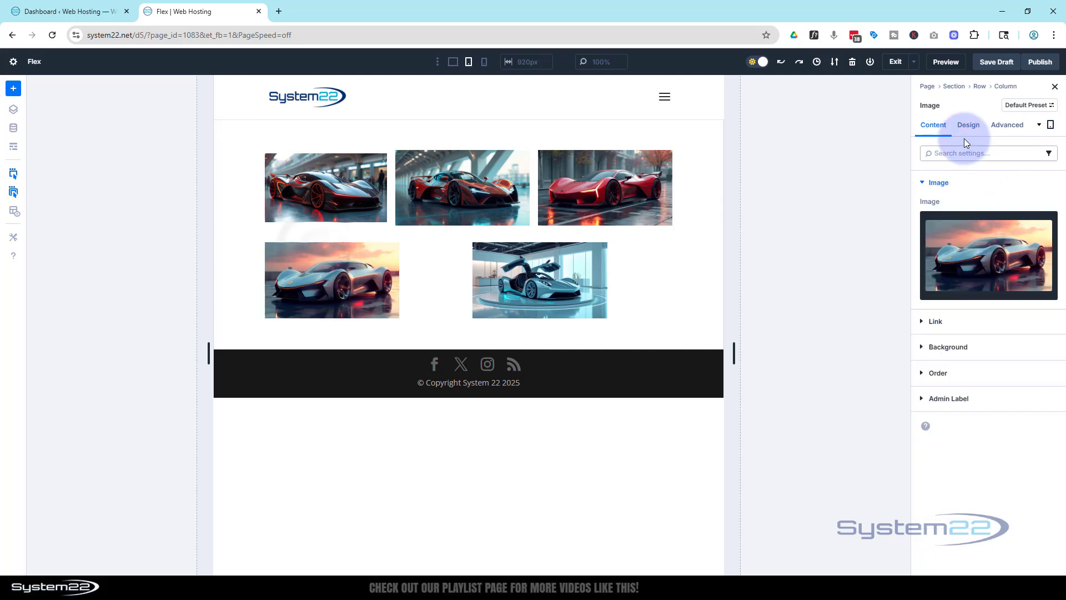
click(968, 126)
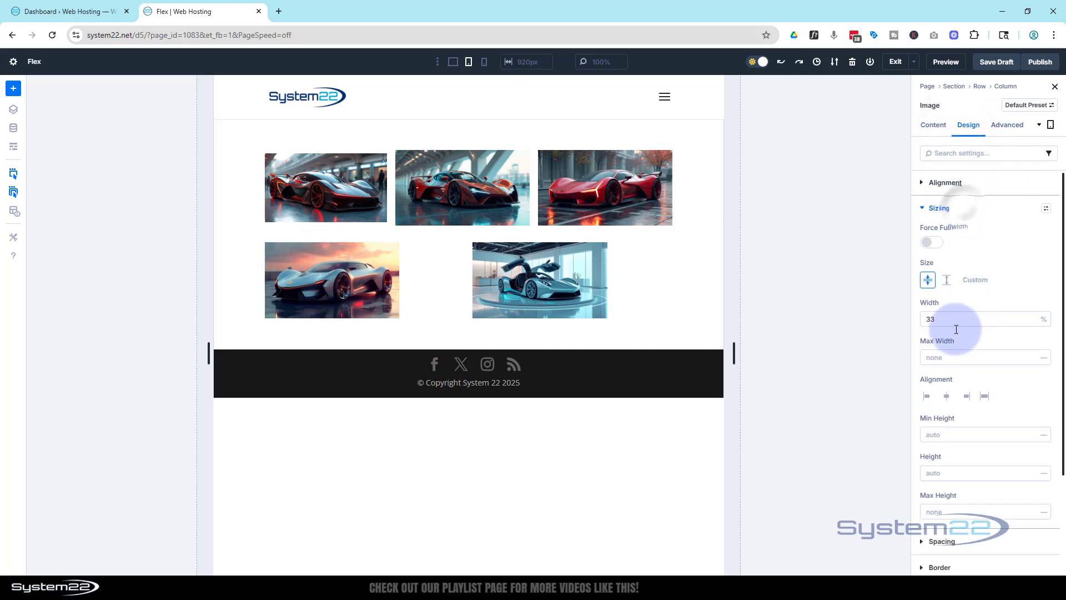
click(979, 318)
text(48)
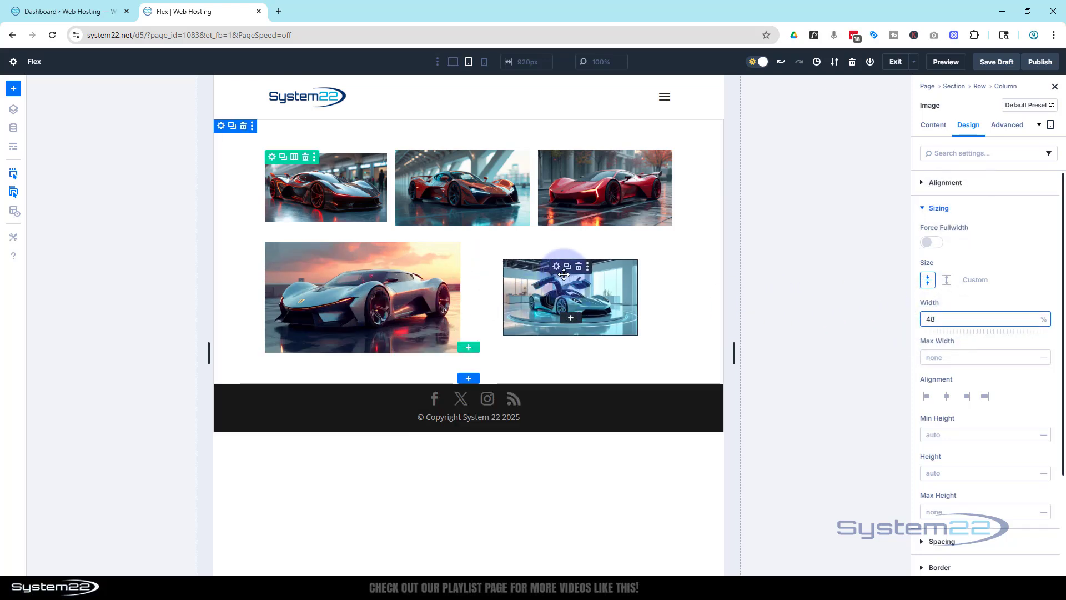
click(933, 126)
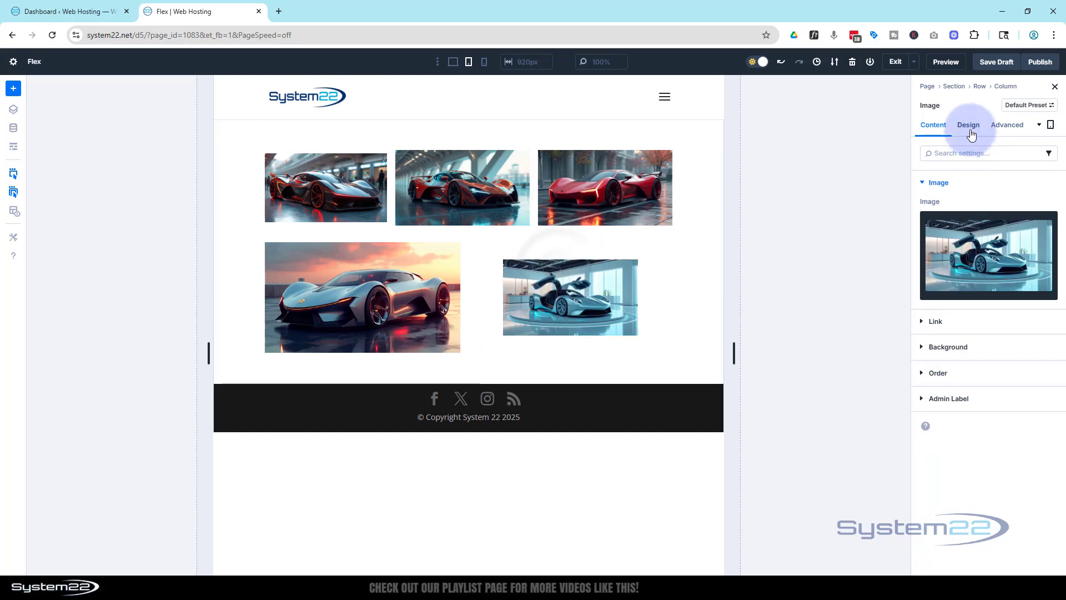
click(967, 124)
text(48)
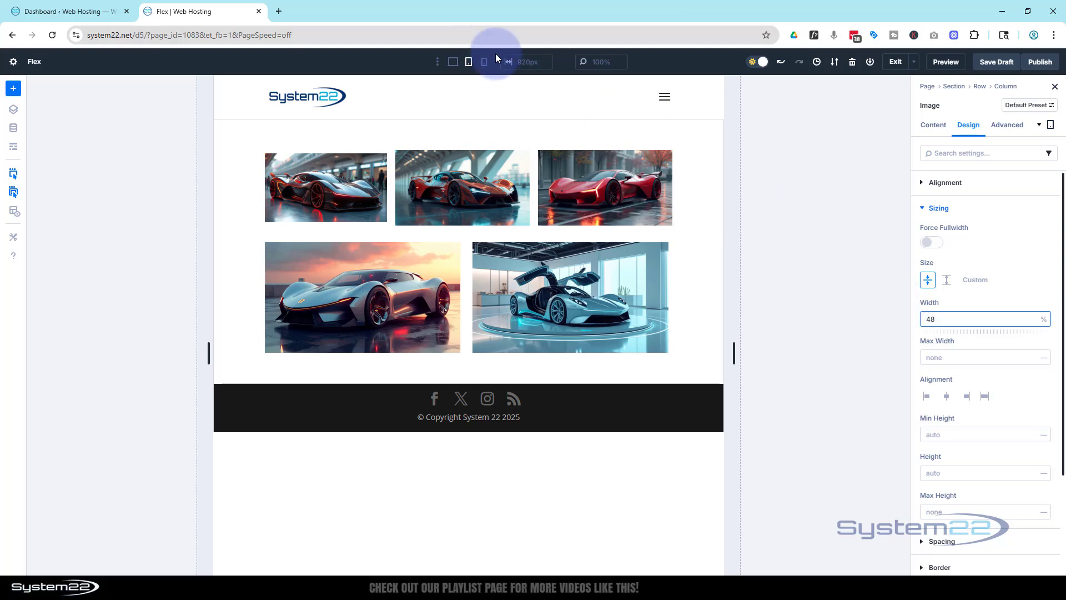
Step: At phone width, give the red car image a 48% width
click(483, 61)
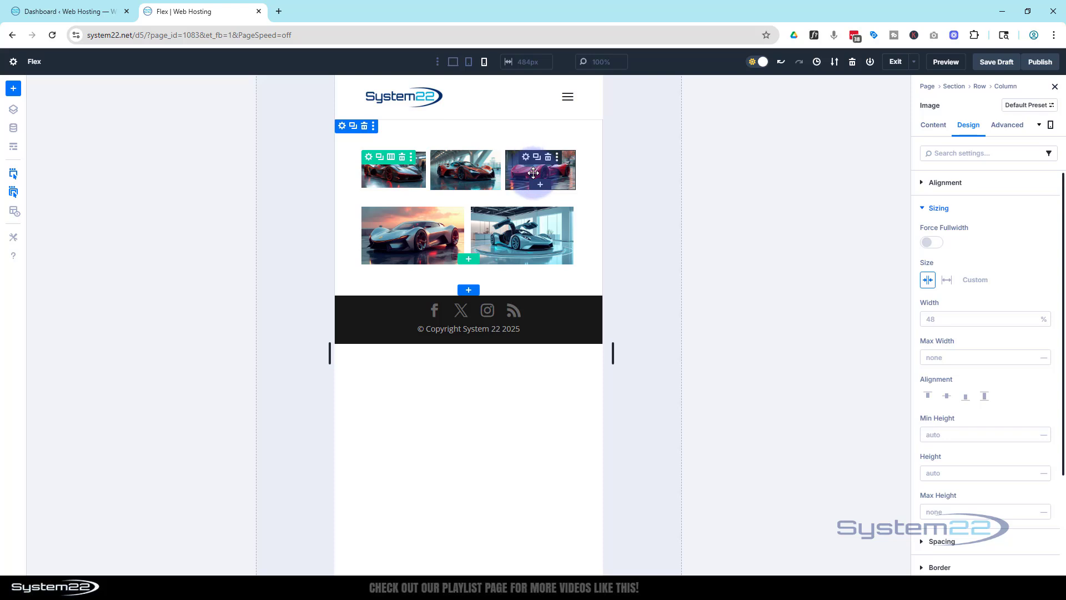
click(933, 124)
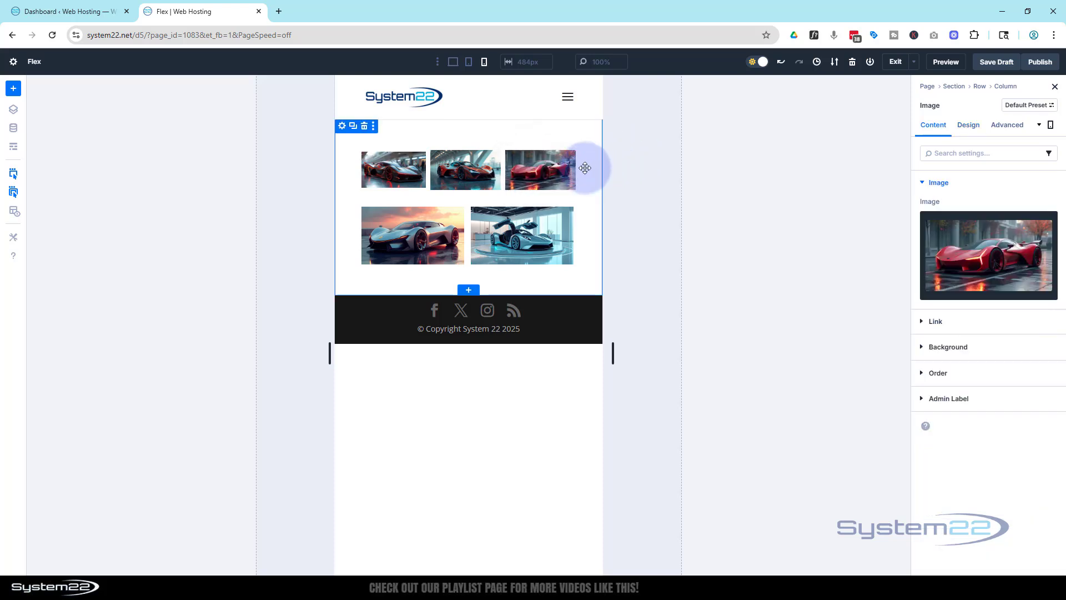
click(967, 125)
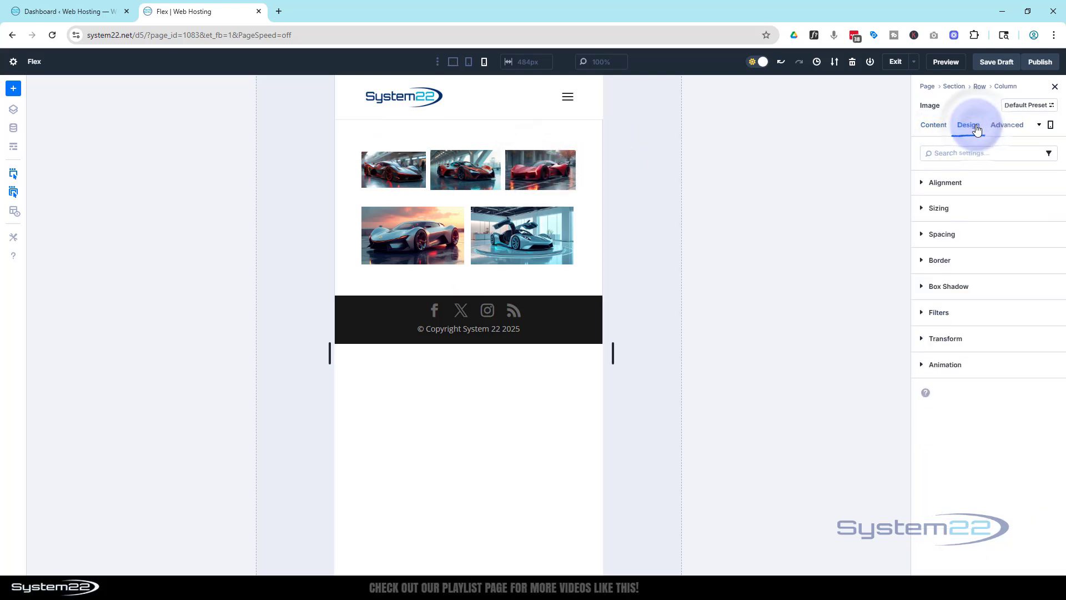
click(940, 208)
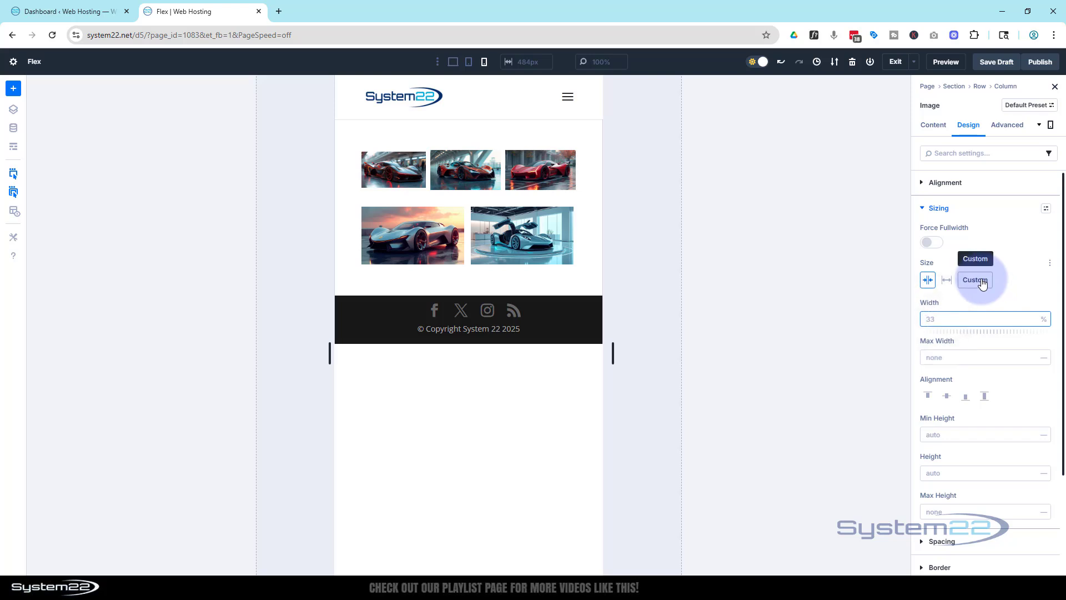
text(48)
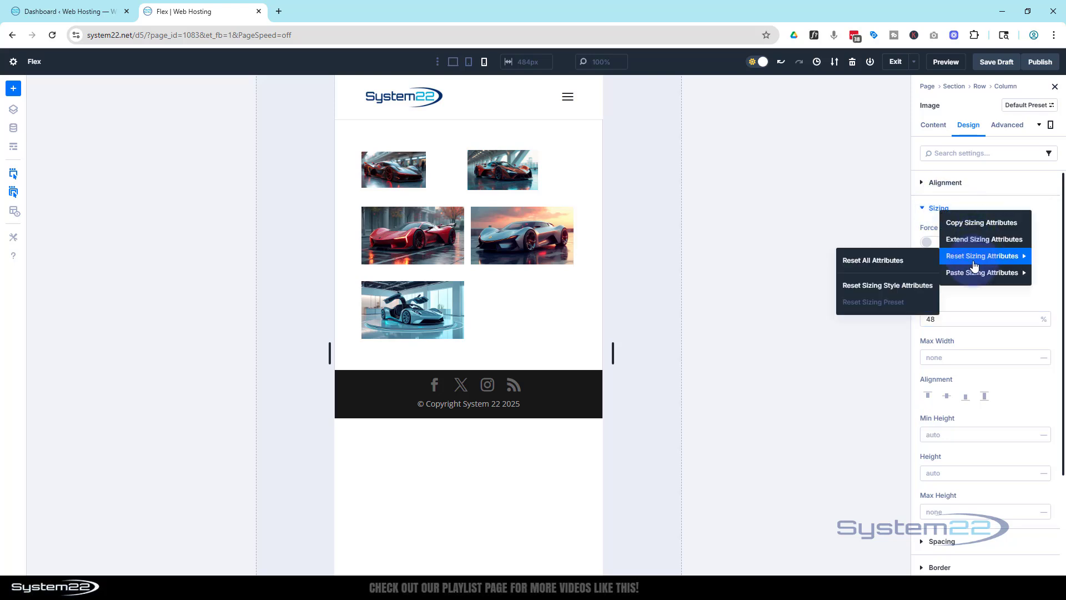
Step: Extend the 48% sizing to every image on the entire page
click(985, 239)
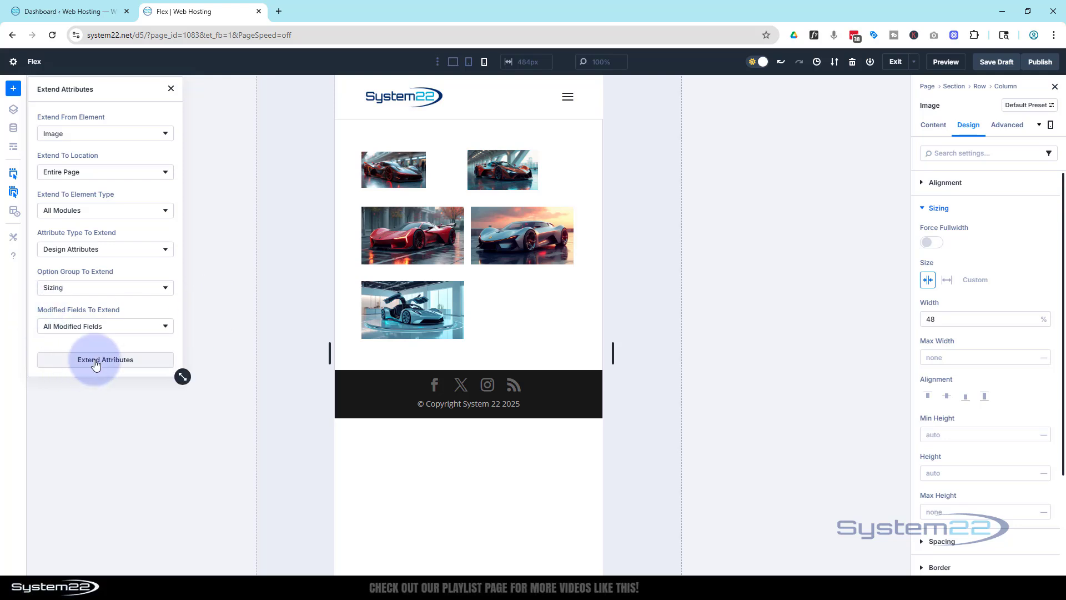
click(104, 359)
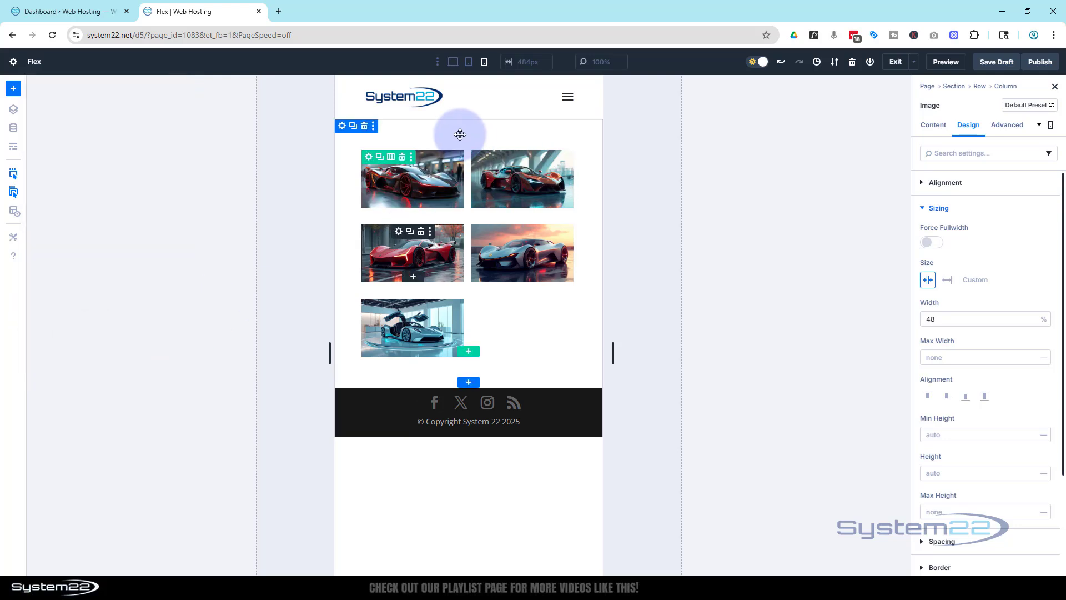
mouse_move(485, 328)
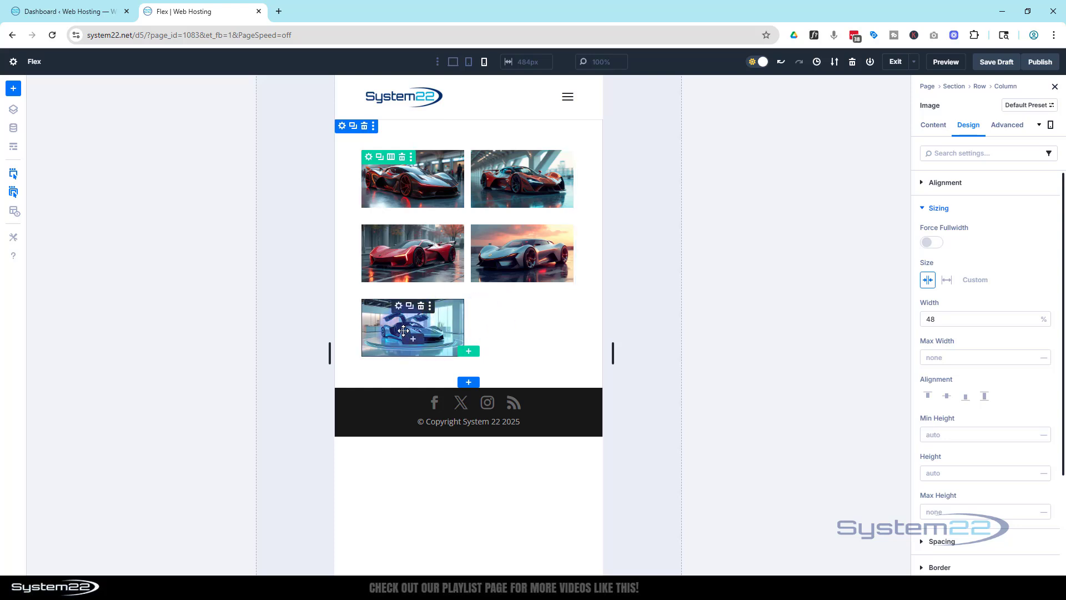
mouse_move(468, 320)
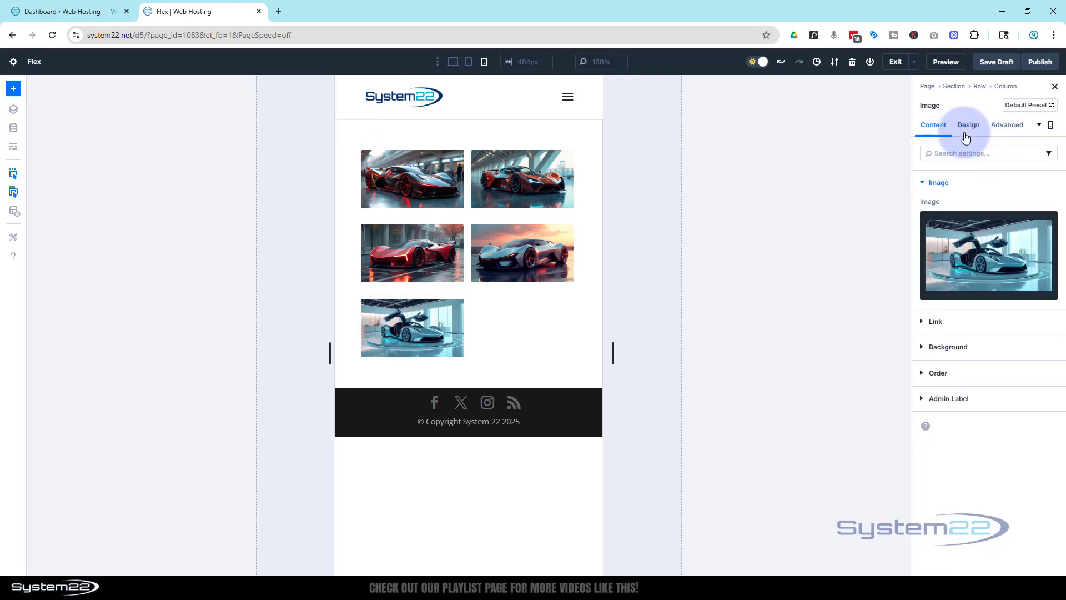
Step: Give the fifth gull-wing car image a 98% width on the phone breakpoint
click(967, 124)
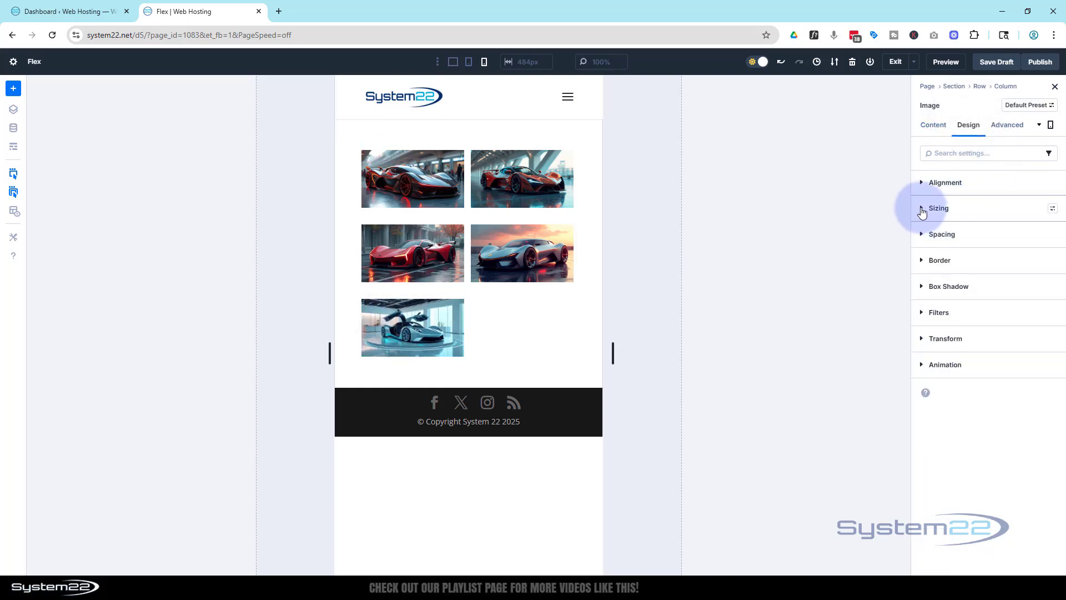
click(939, 207)
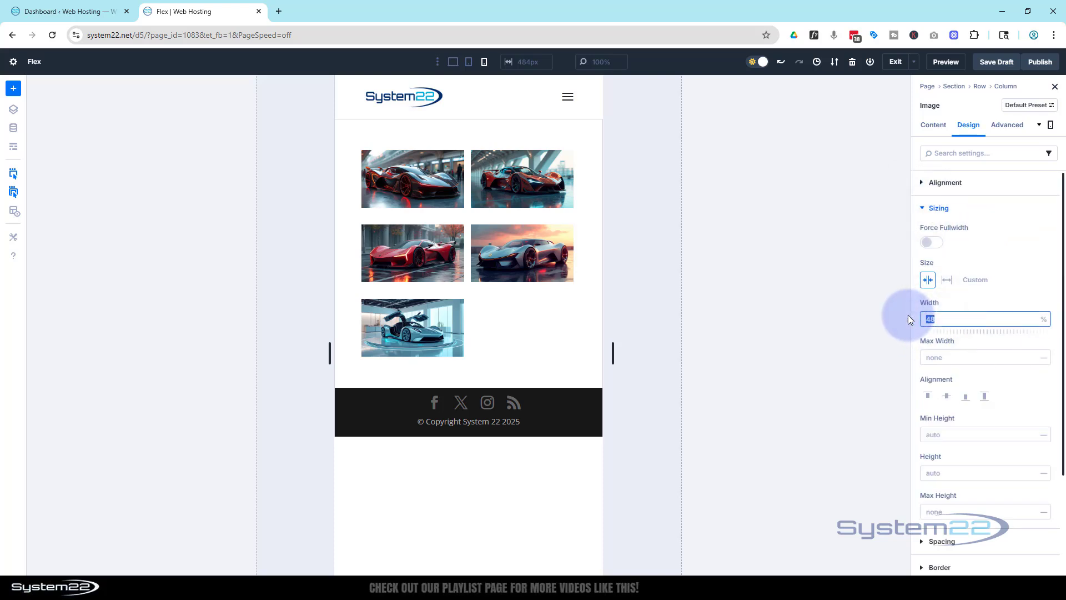
text(98)
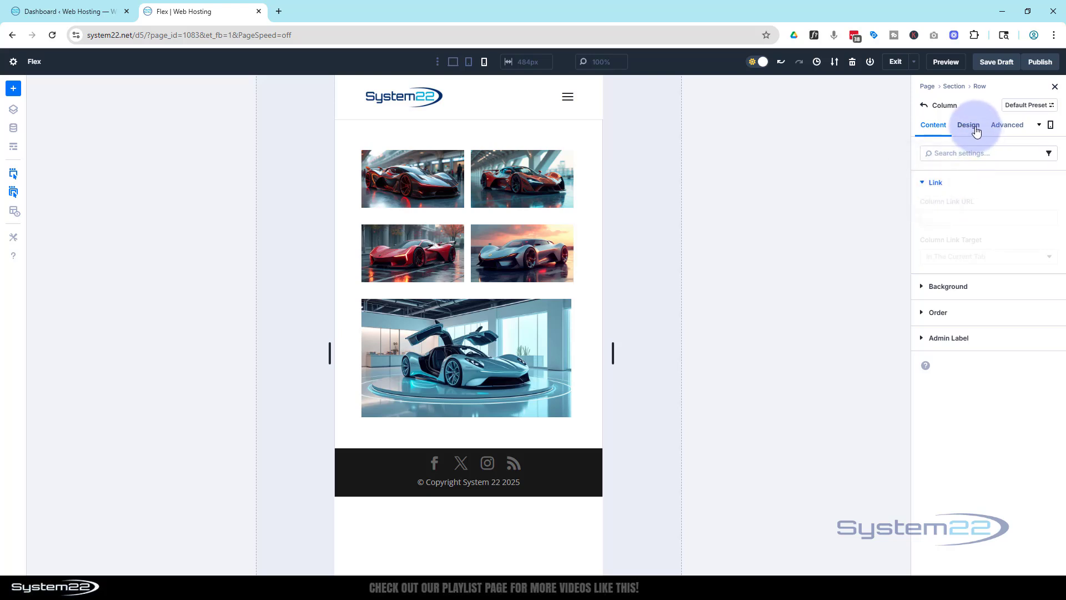
Step: Change the column's Vertical Gap from 30px to 10px in Design > Layout
click(969, 124)
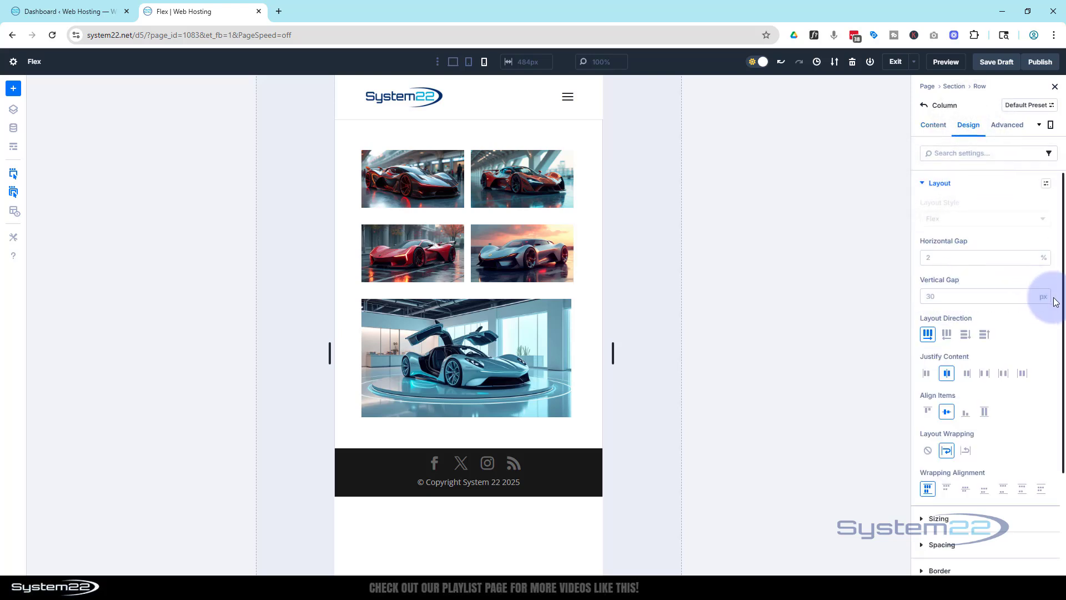
click(976, 295)
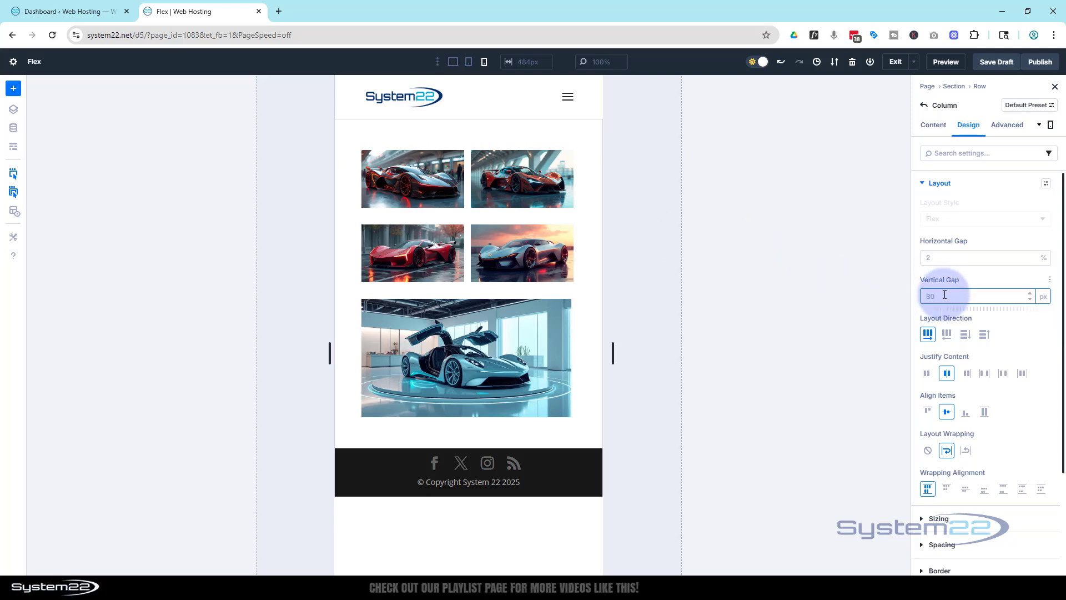
text(10)
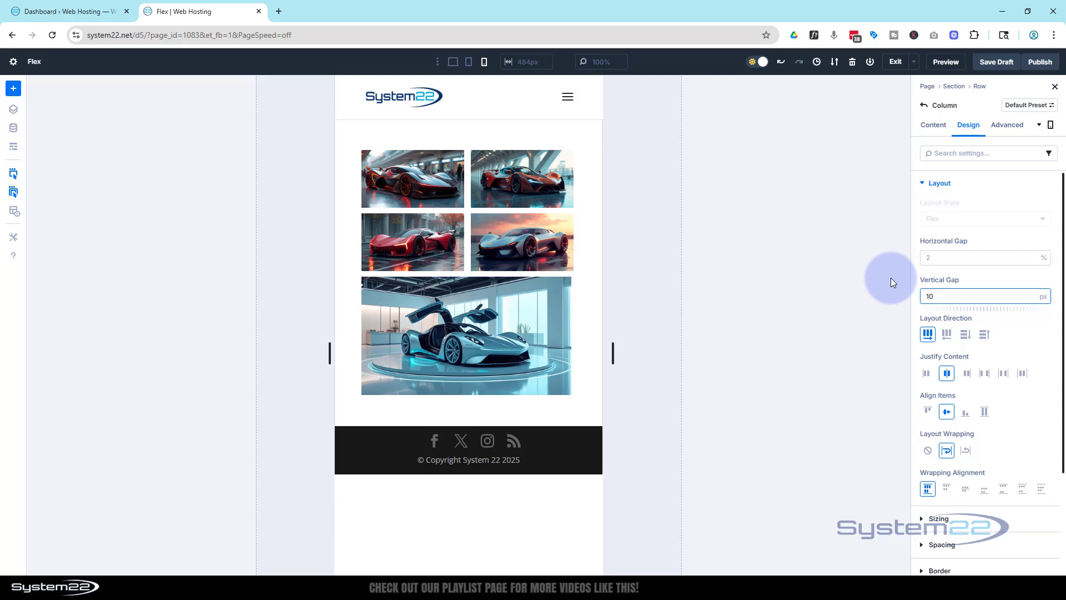
click(985, 295)
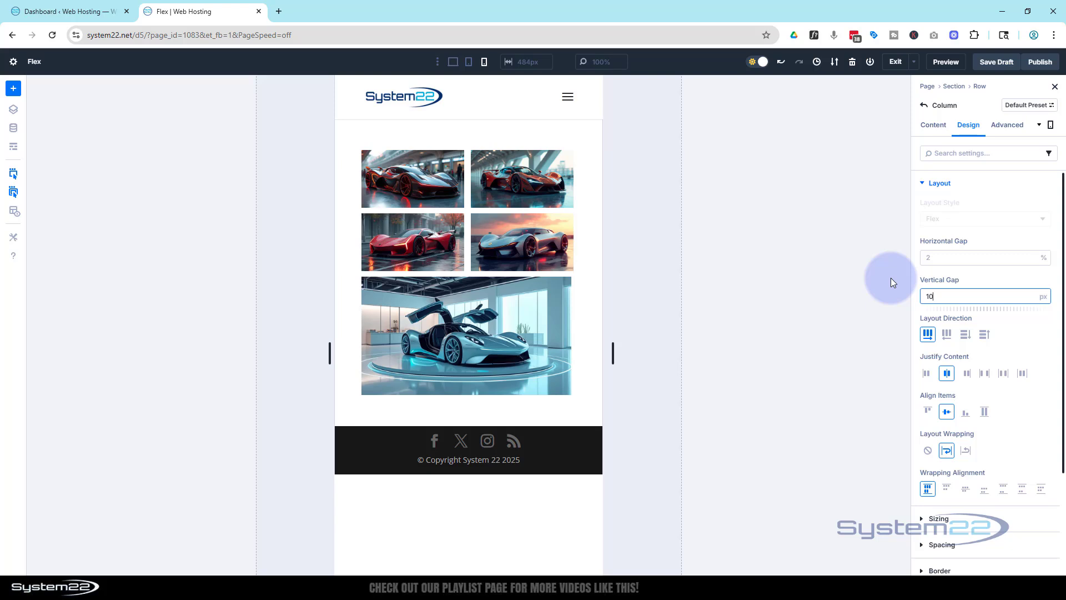
mouse_move(467, 62)
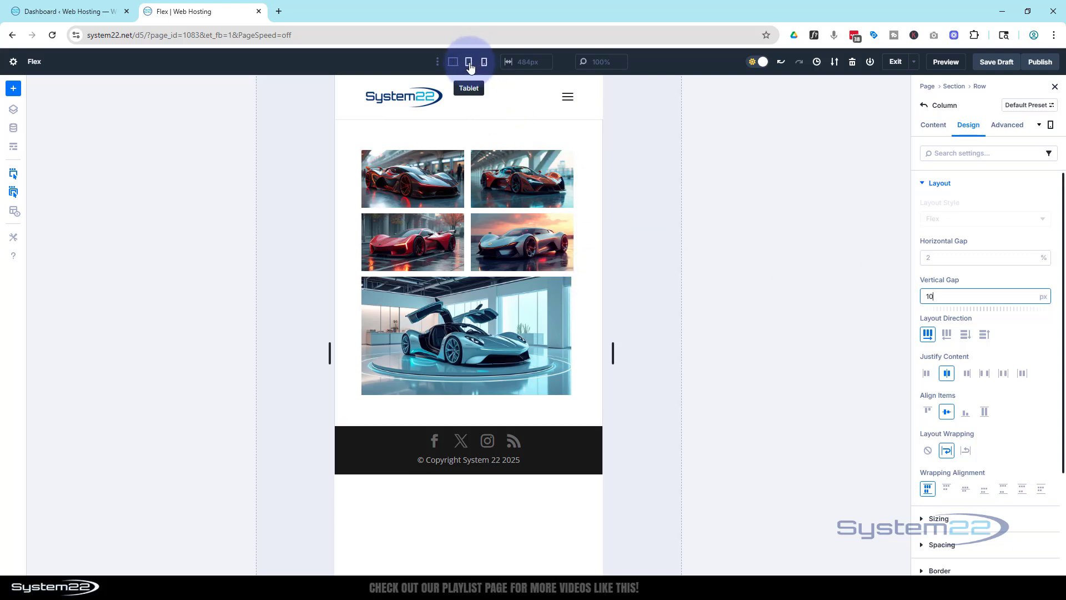
Step: Preview the five cars at tablet width, then at desktop width in one row
click(452, 62)
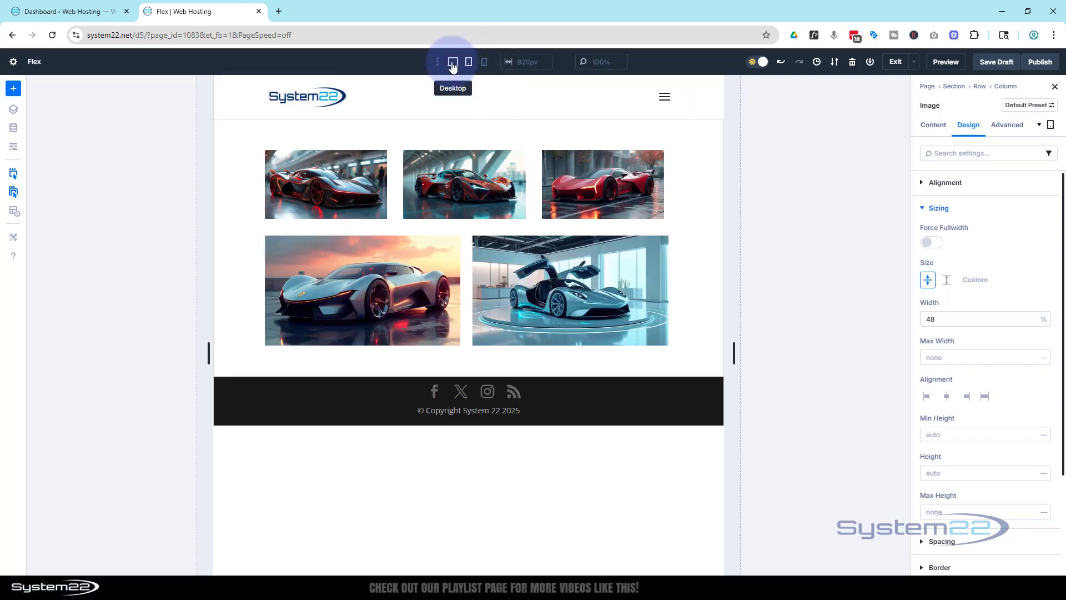
click(452, 62)
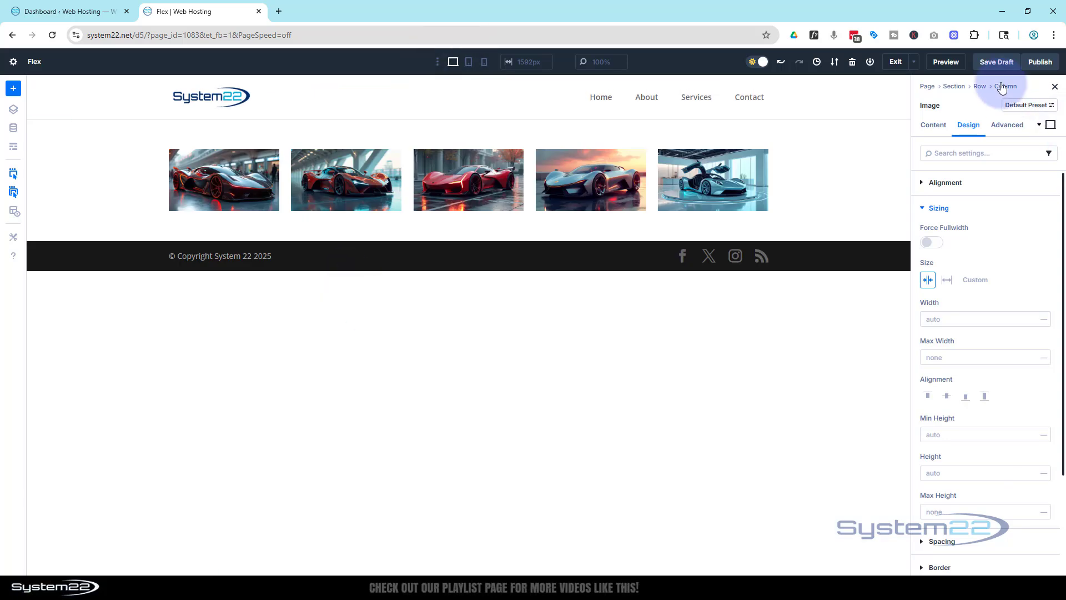
click(995, 61)
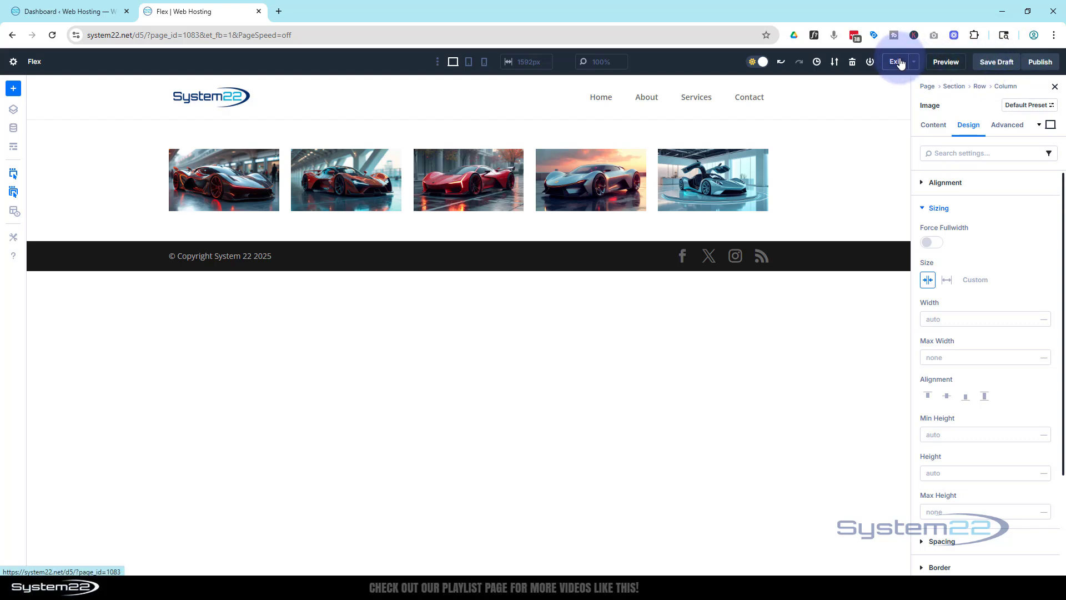
Step: Exit to the live page and emulate an iPad Air at larger zoom in DevTools
click(896, 61)
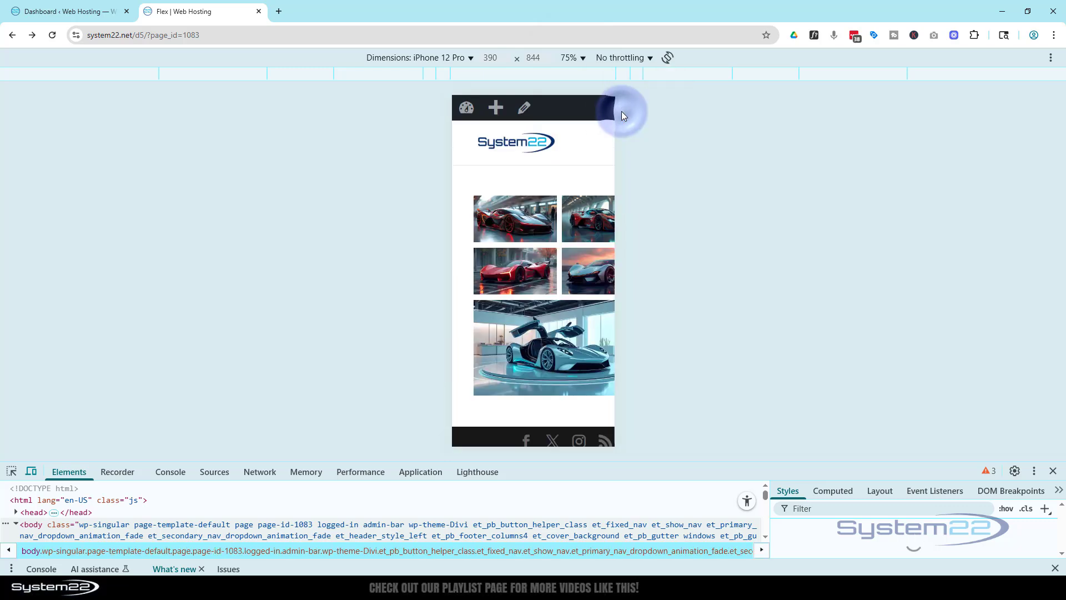
click(417, 56)
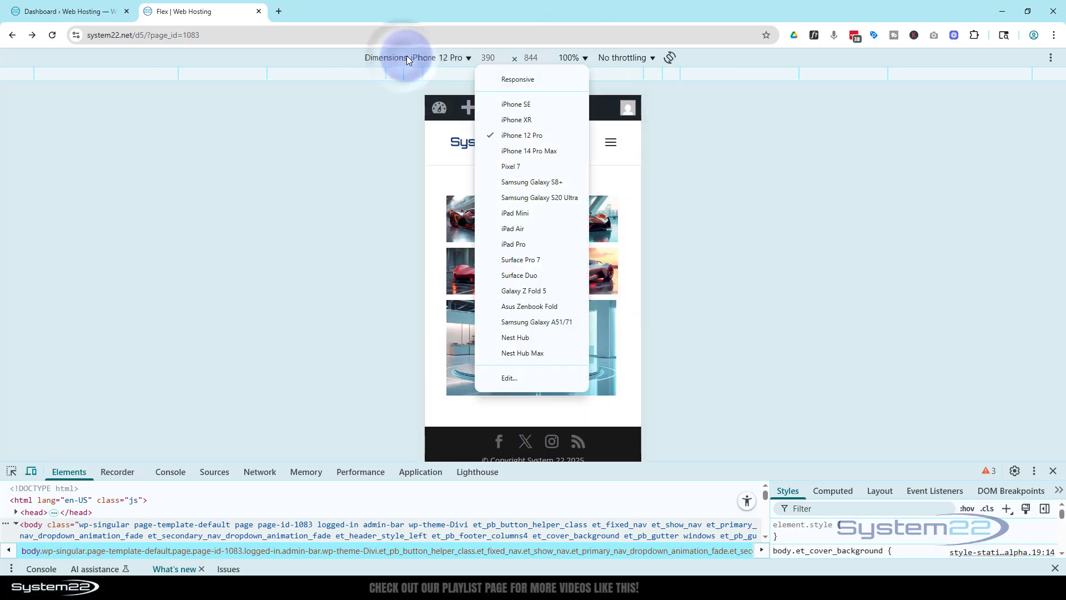
click(512, 228)
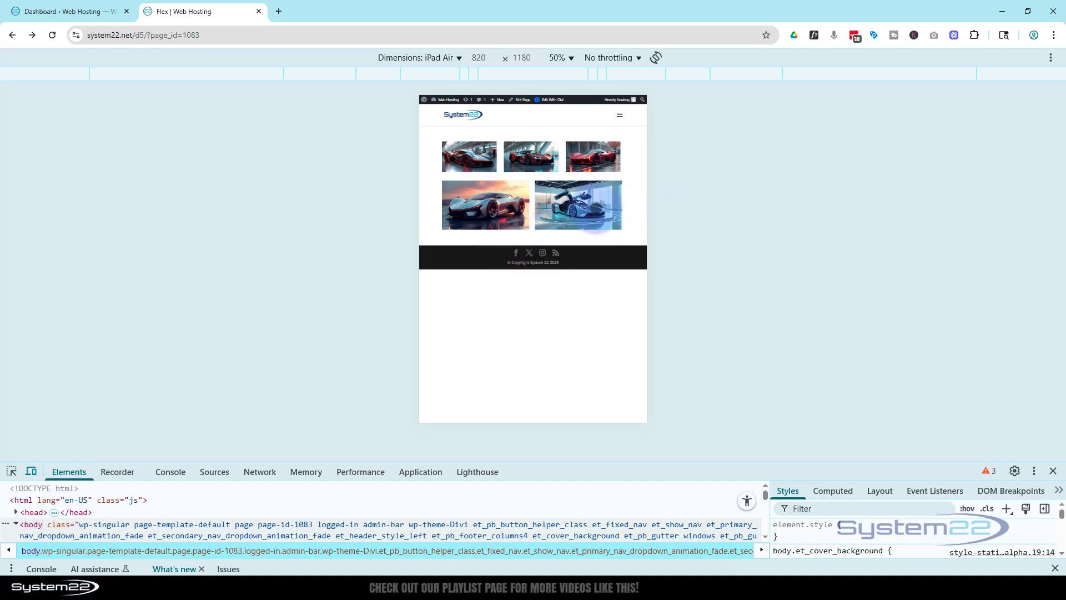
click(560, 58)
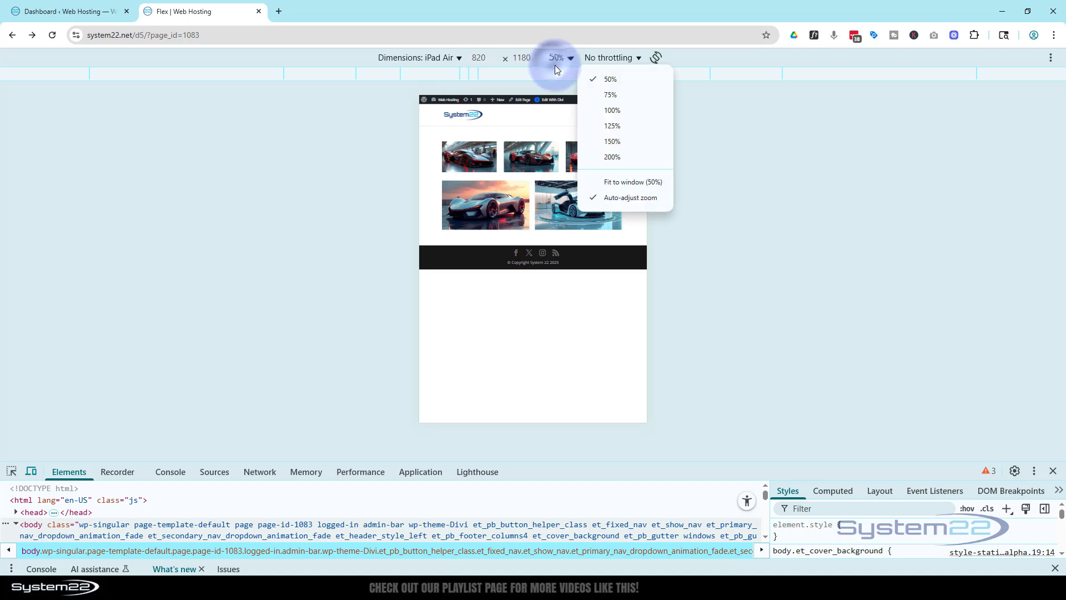
click(611, 110)
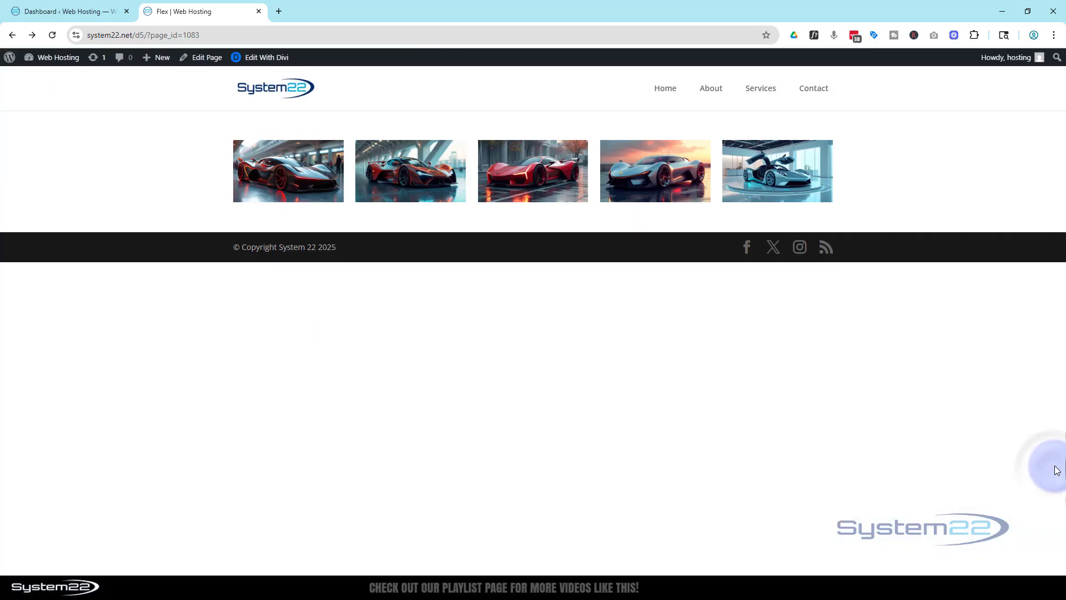
mouse_move(571, 417)
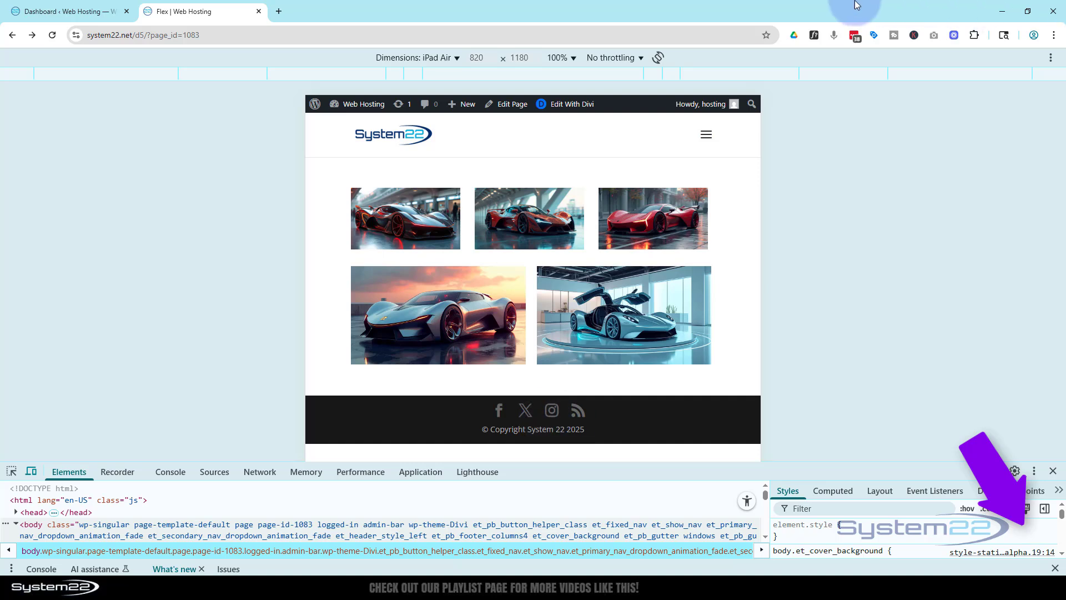
Step: Bring up the DevTools device list again from the Dimensions dropdown
click(416, 57)
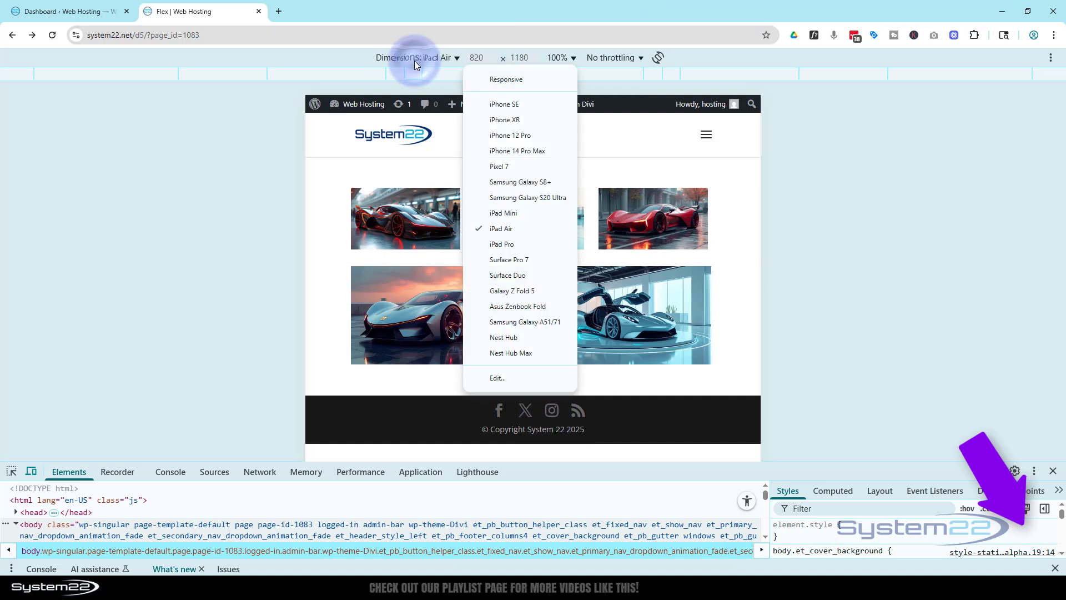